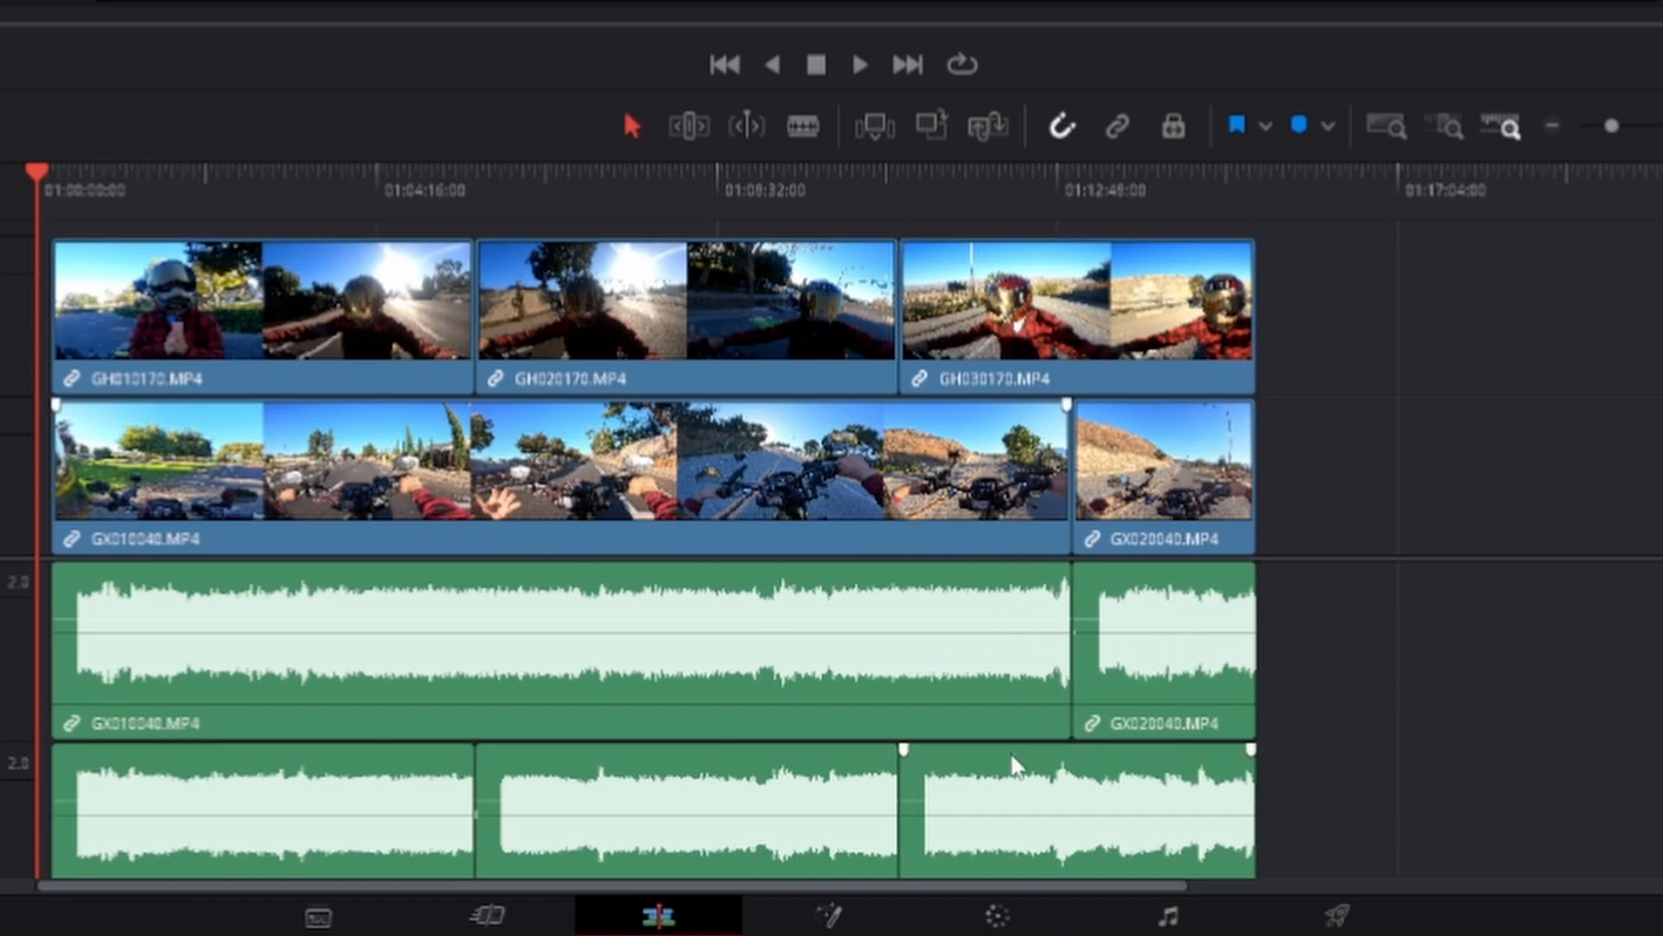
pyautogui.moveTo(983, 537)
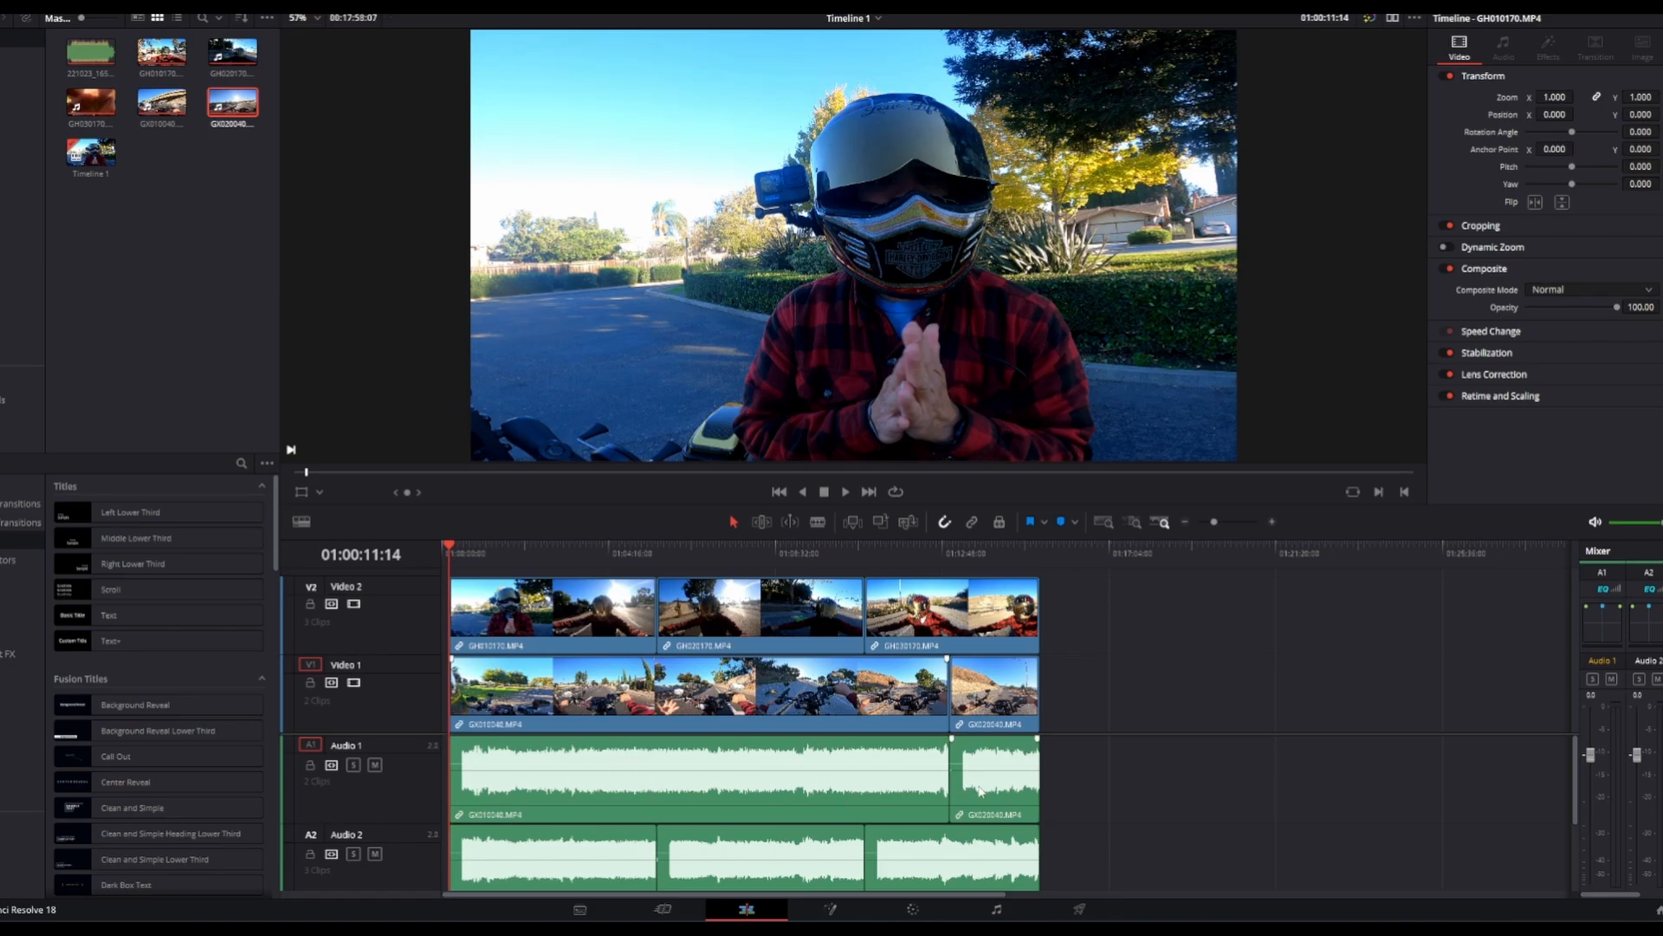
pyautogui.moveTo(846, 825)
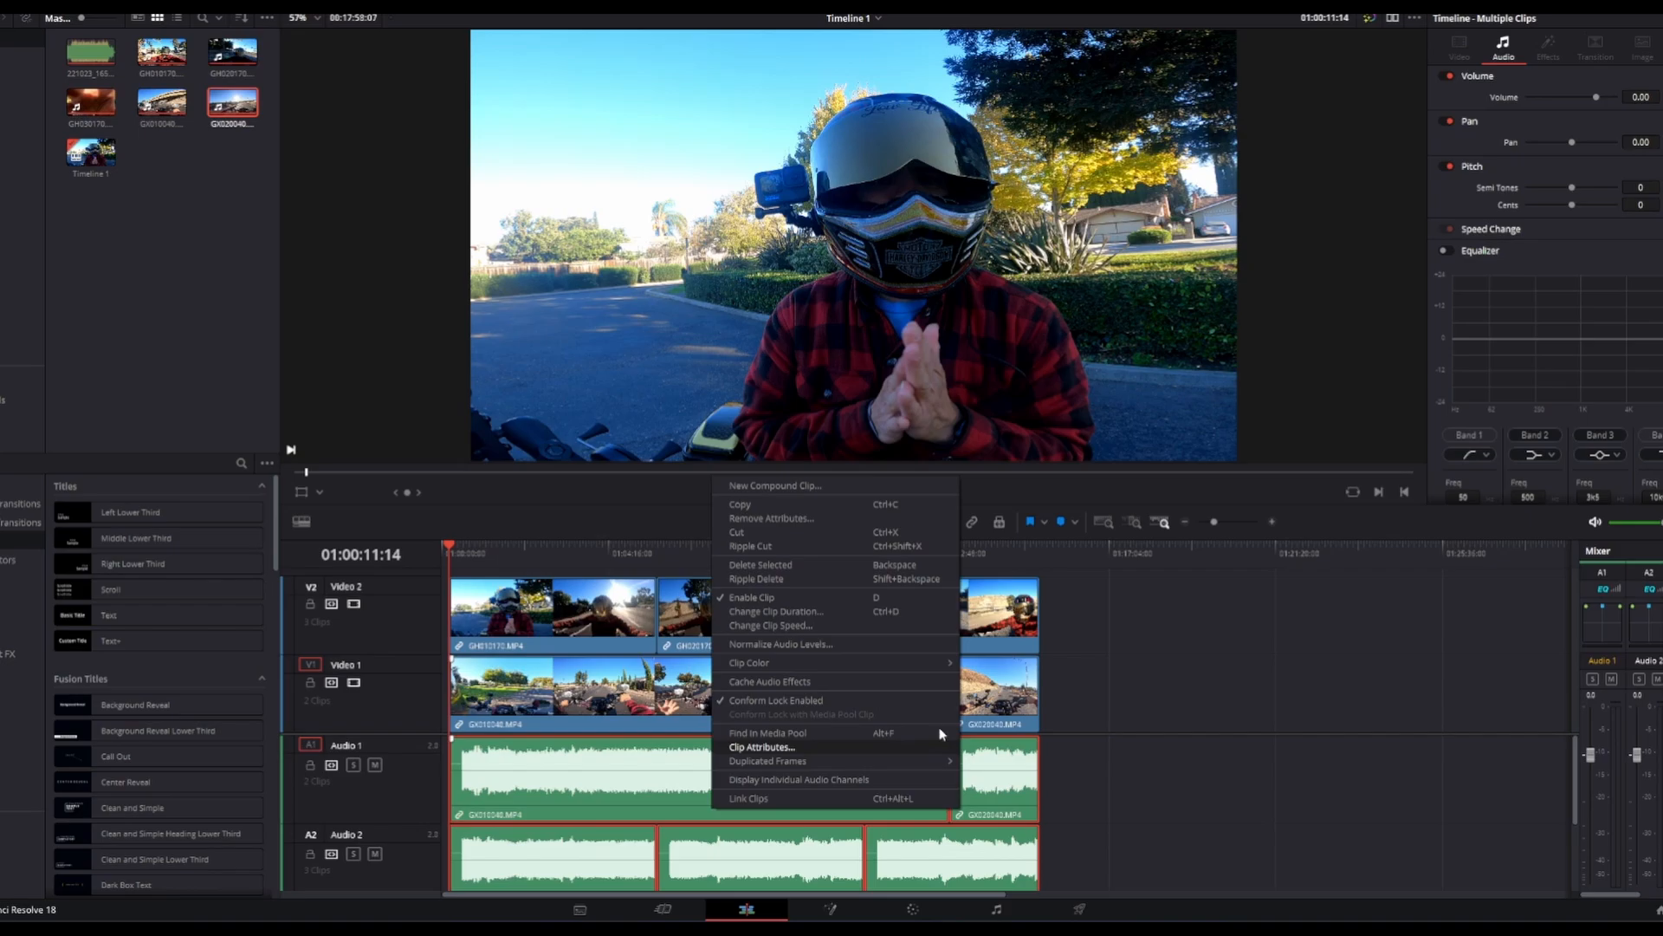
pyautogui.moveTo(808, 763)
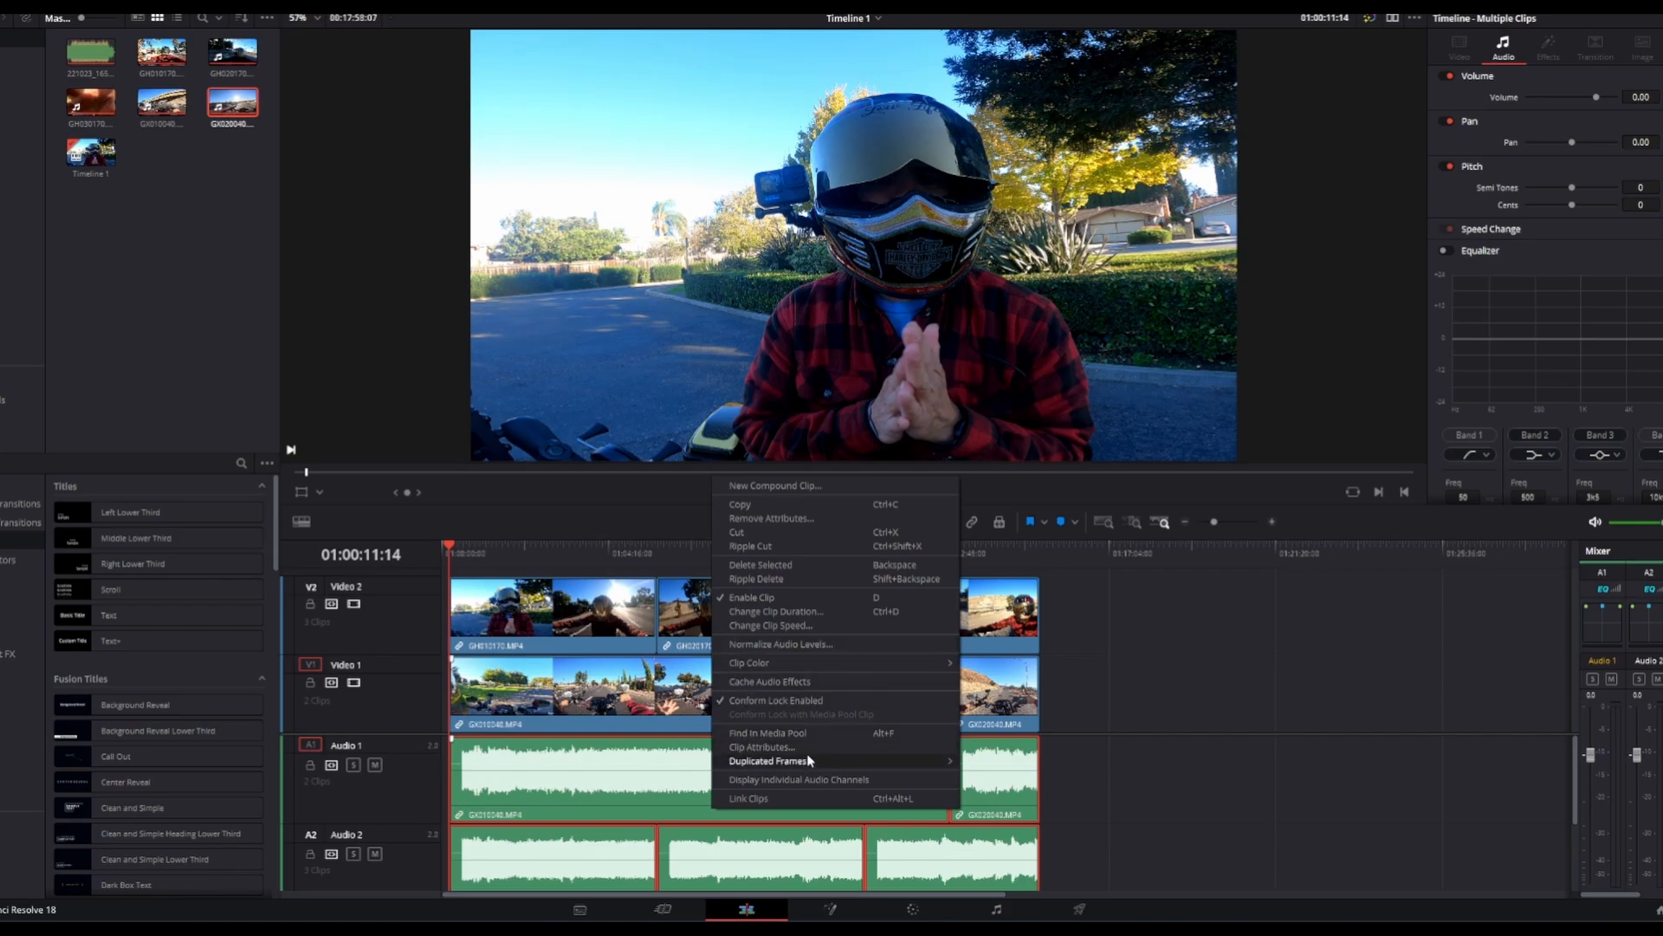
pyautogui.moveTo(789, 786)
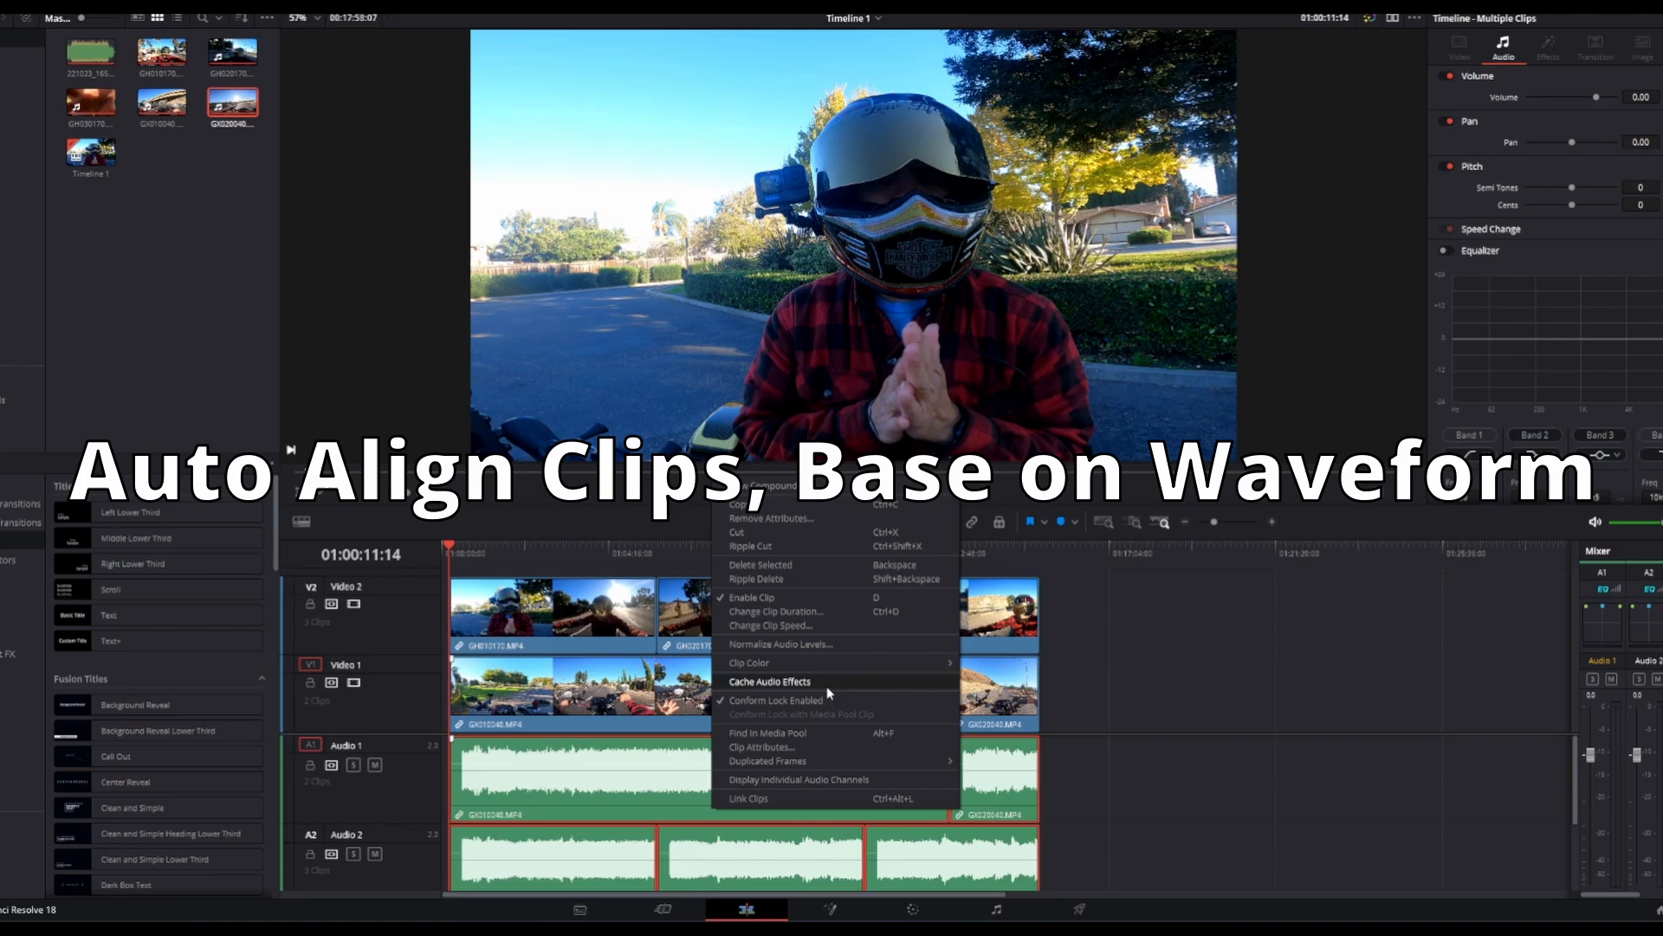
pyautogui.moveTo(803, 643)
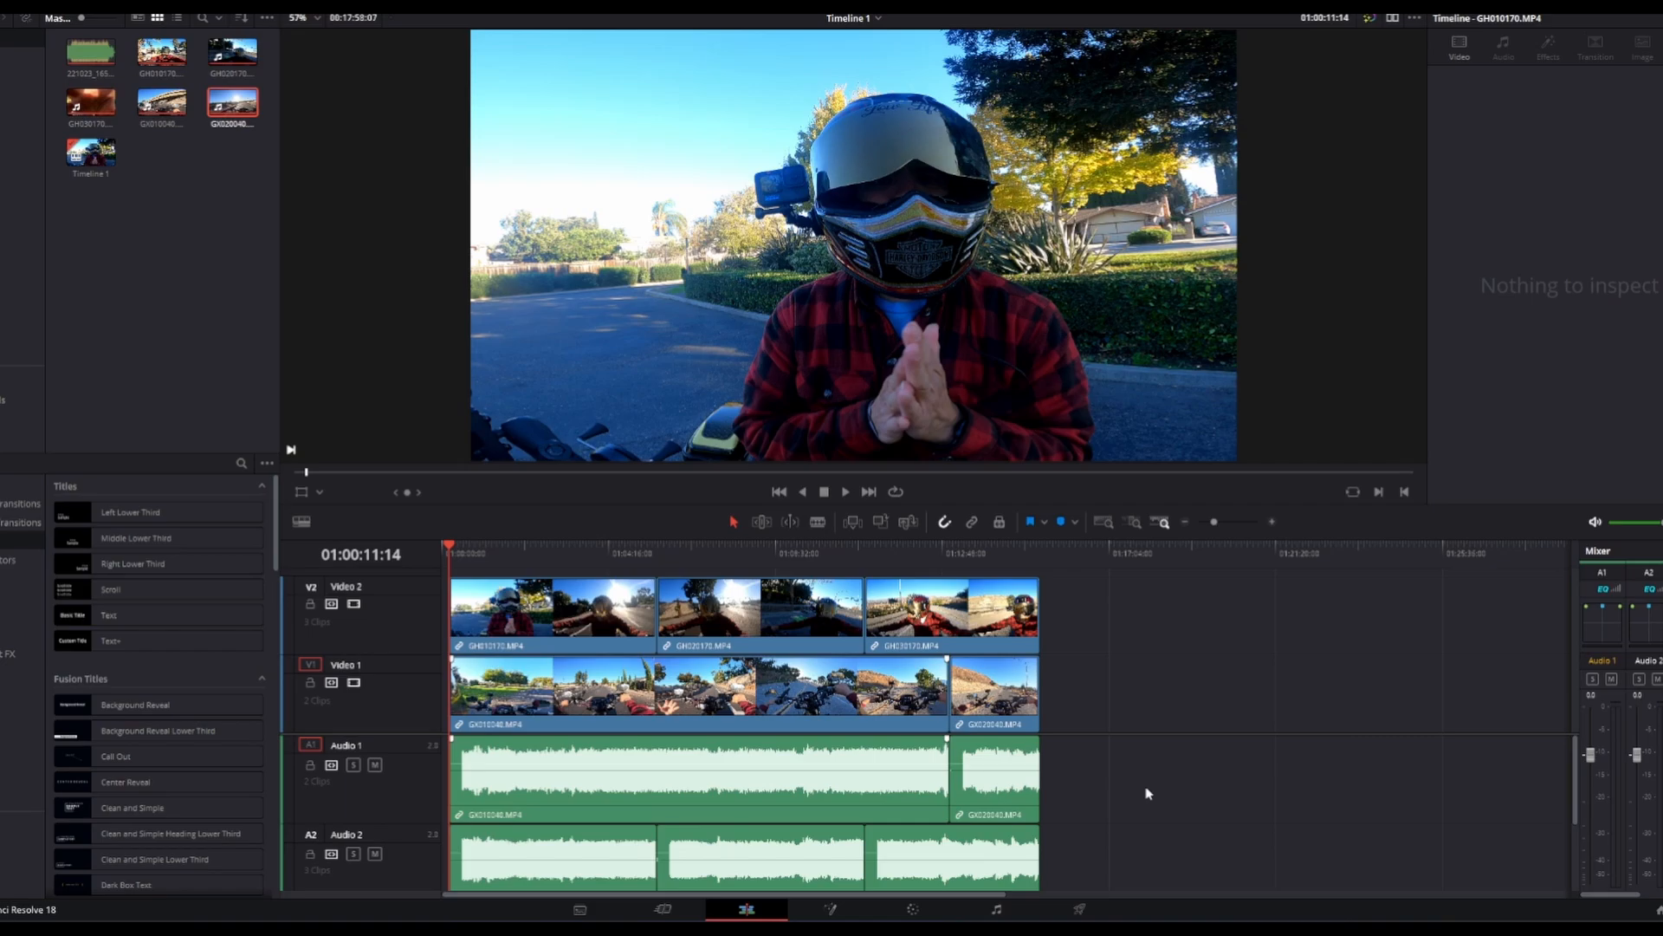
pyautogui.moveTo(1043, 771)
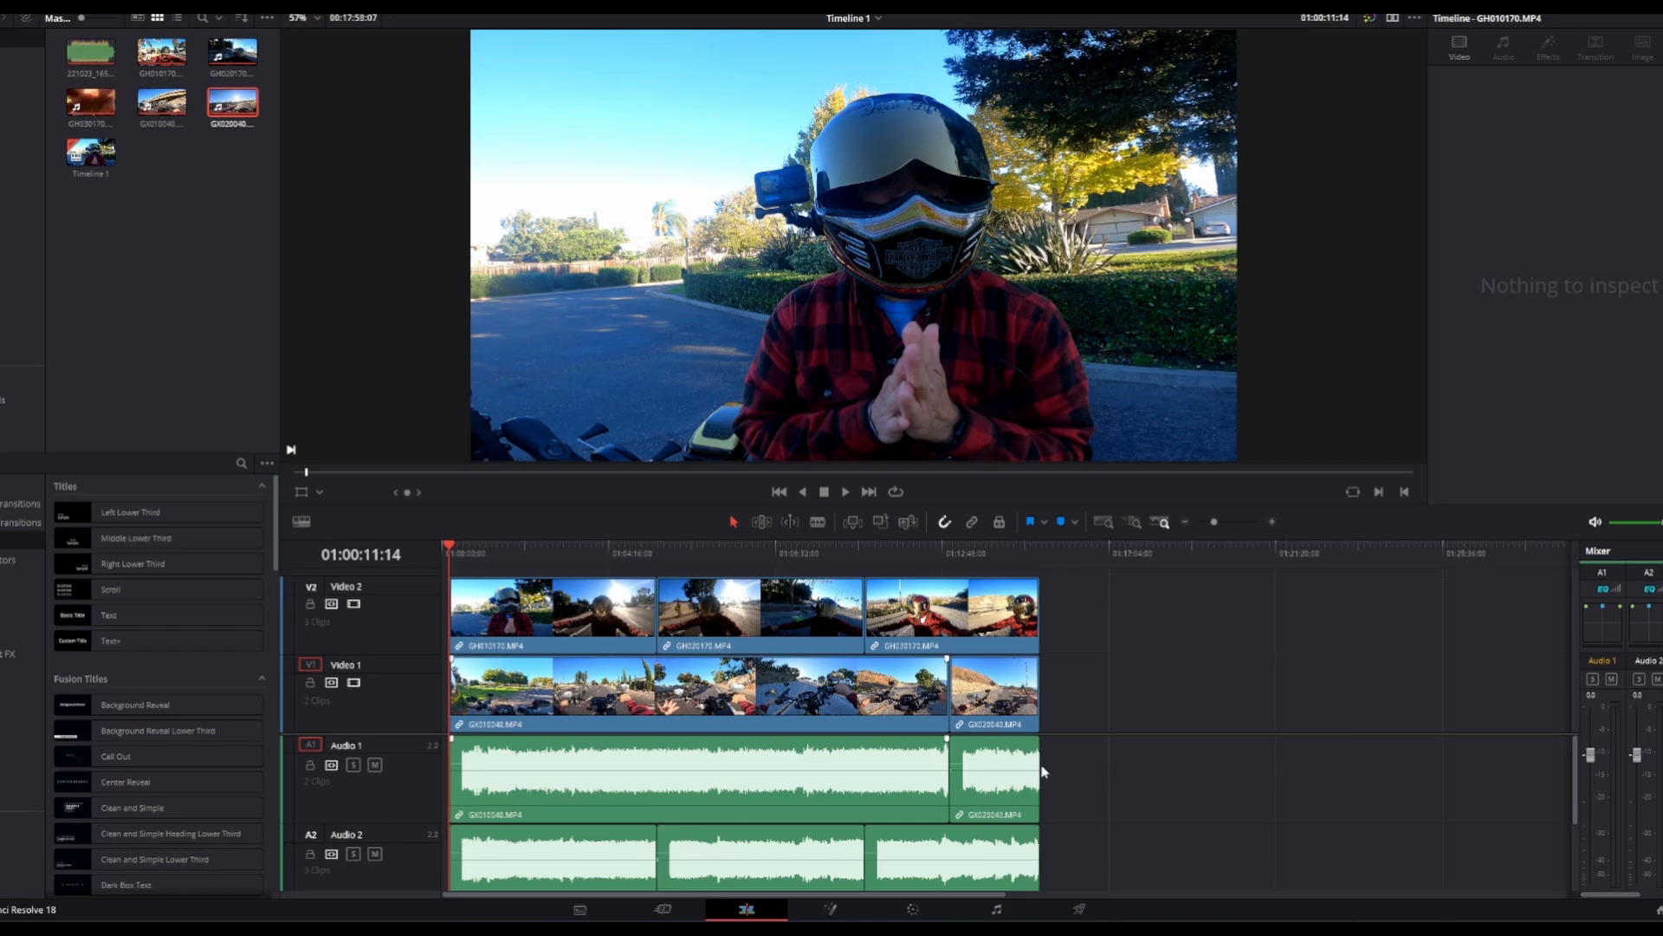
pyautogui.moveTo(1608, 918)
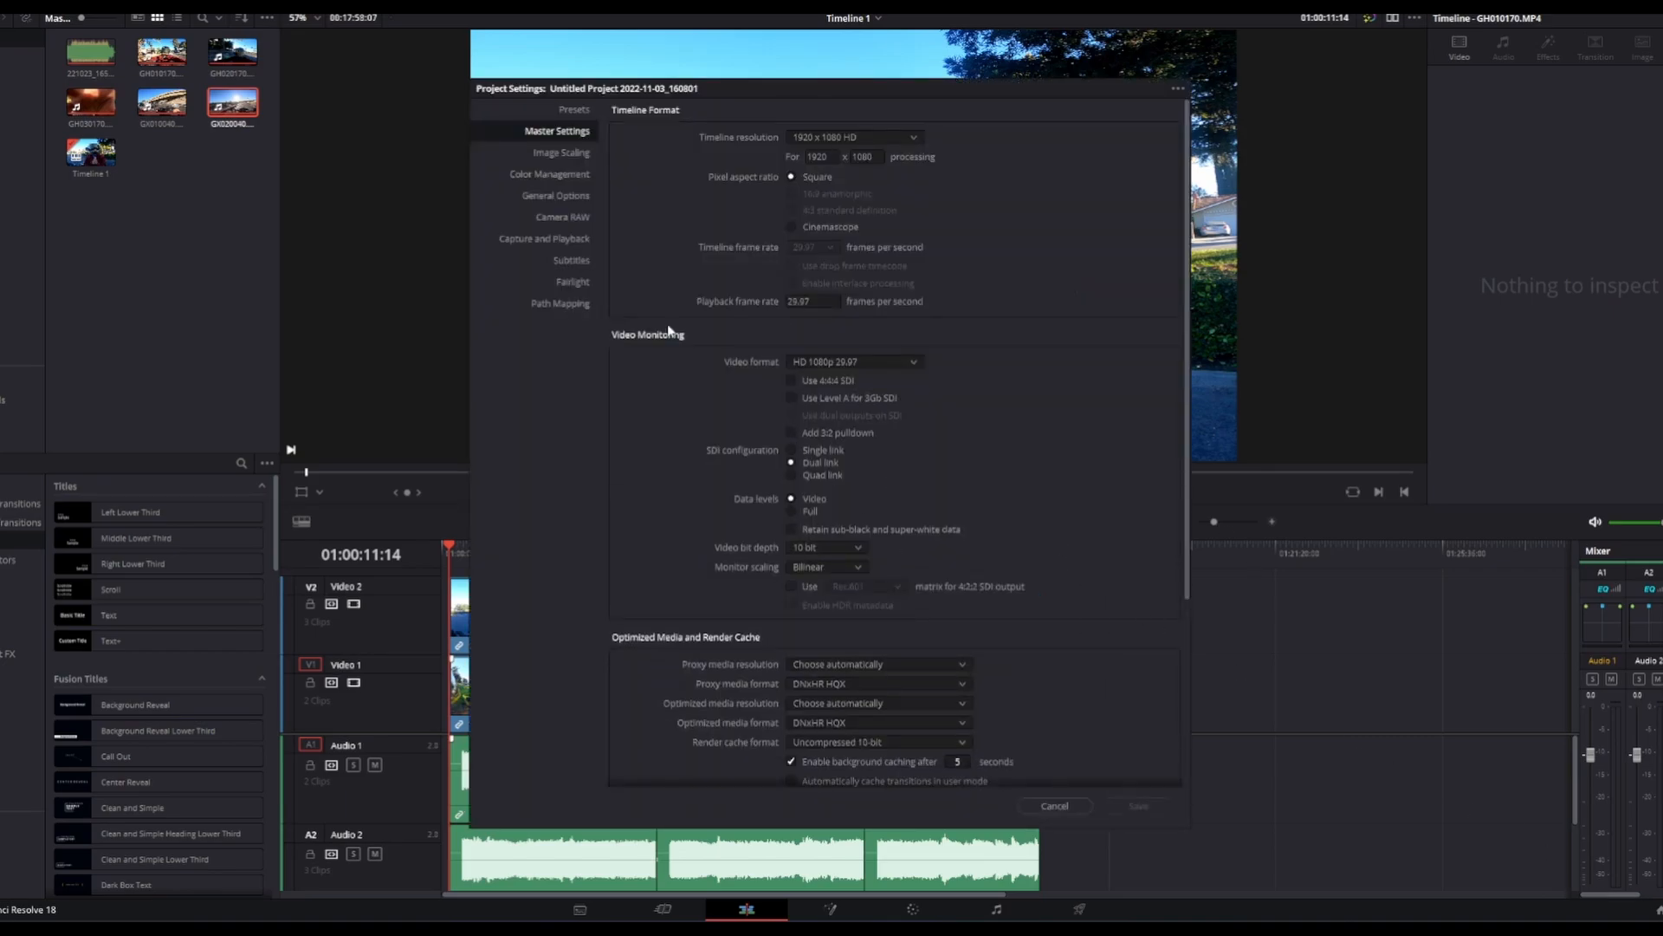
# - Close project settings unchanged, then move the V1/A1 GX0040 clips past the end of the Video 2 clips
pyautogui.click(1054, 806)
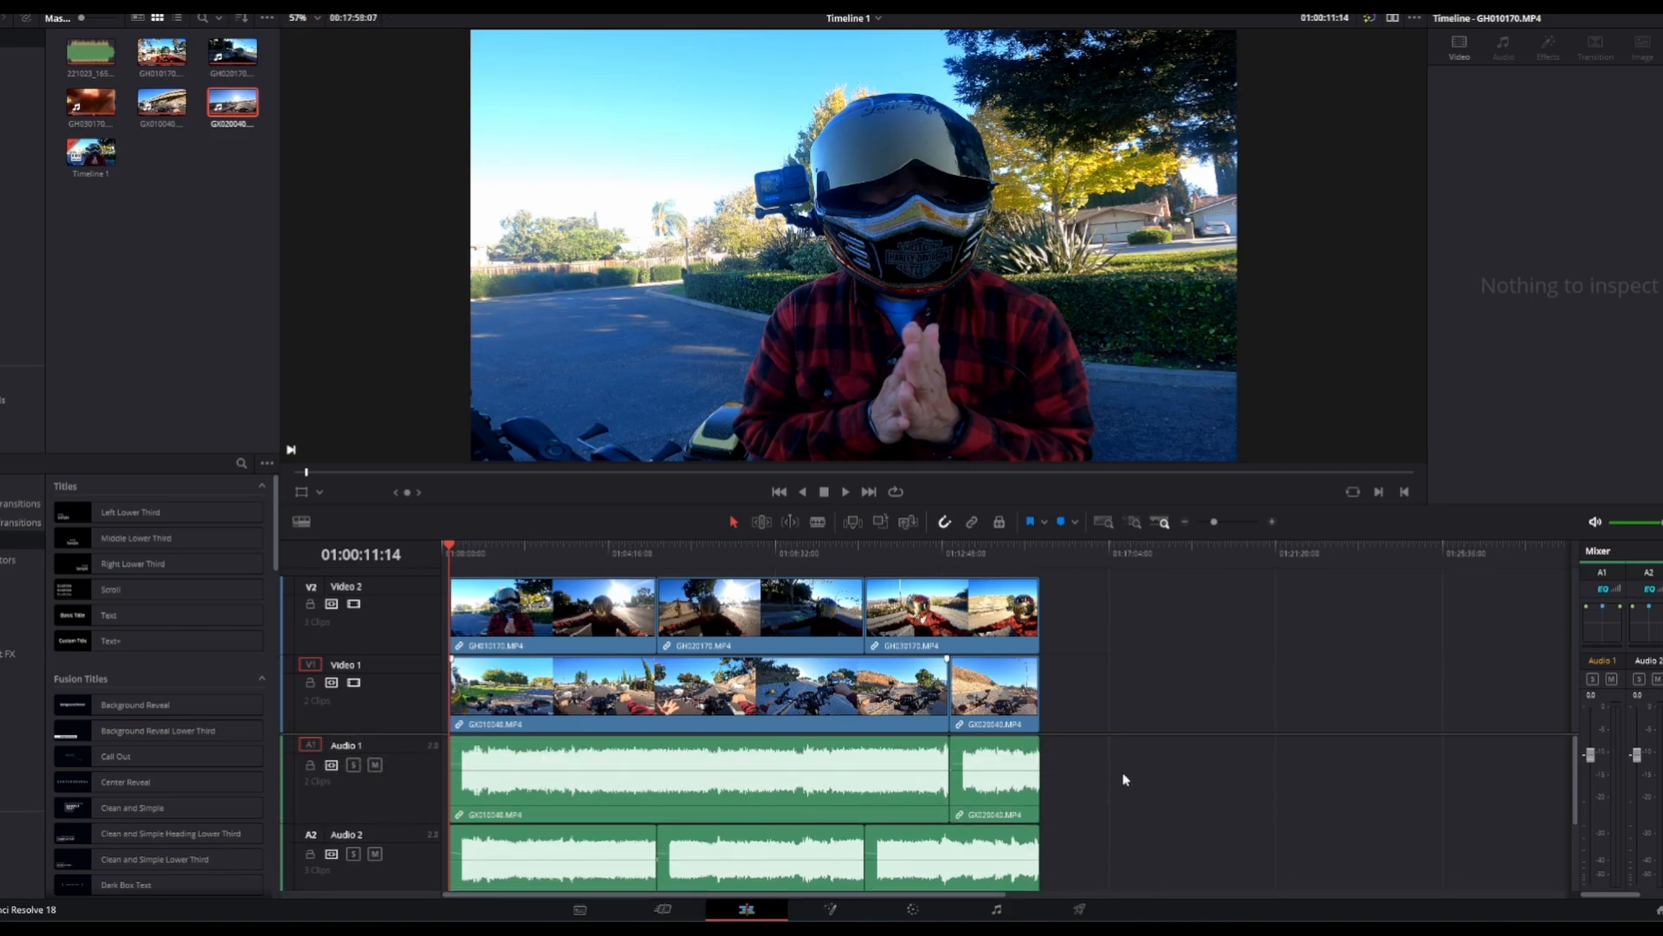
pyautogui.click(697, 702)
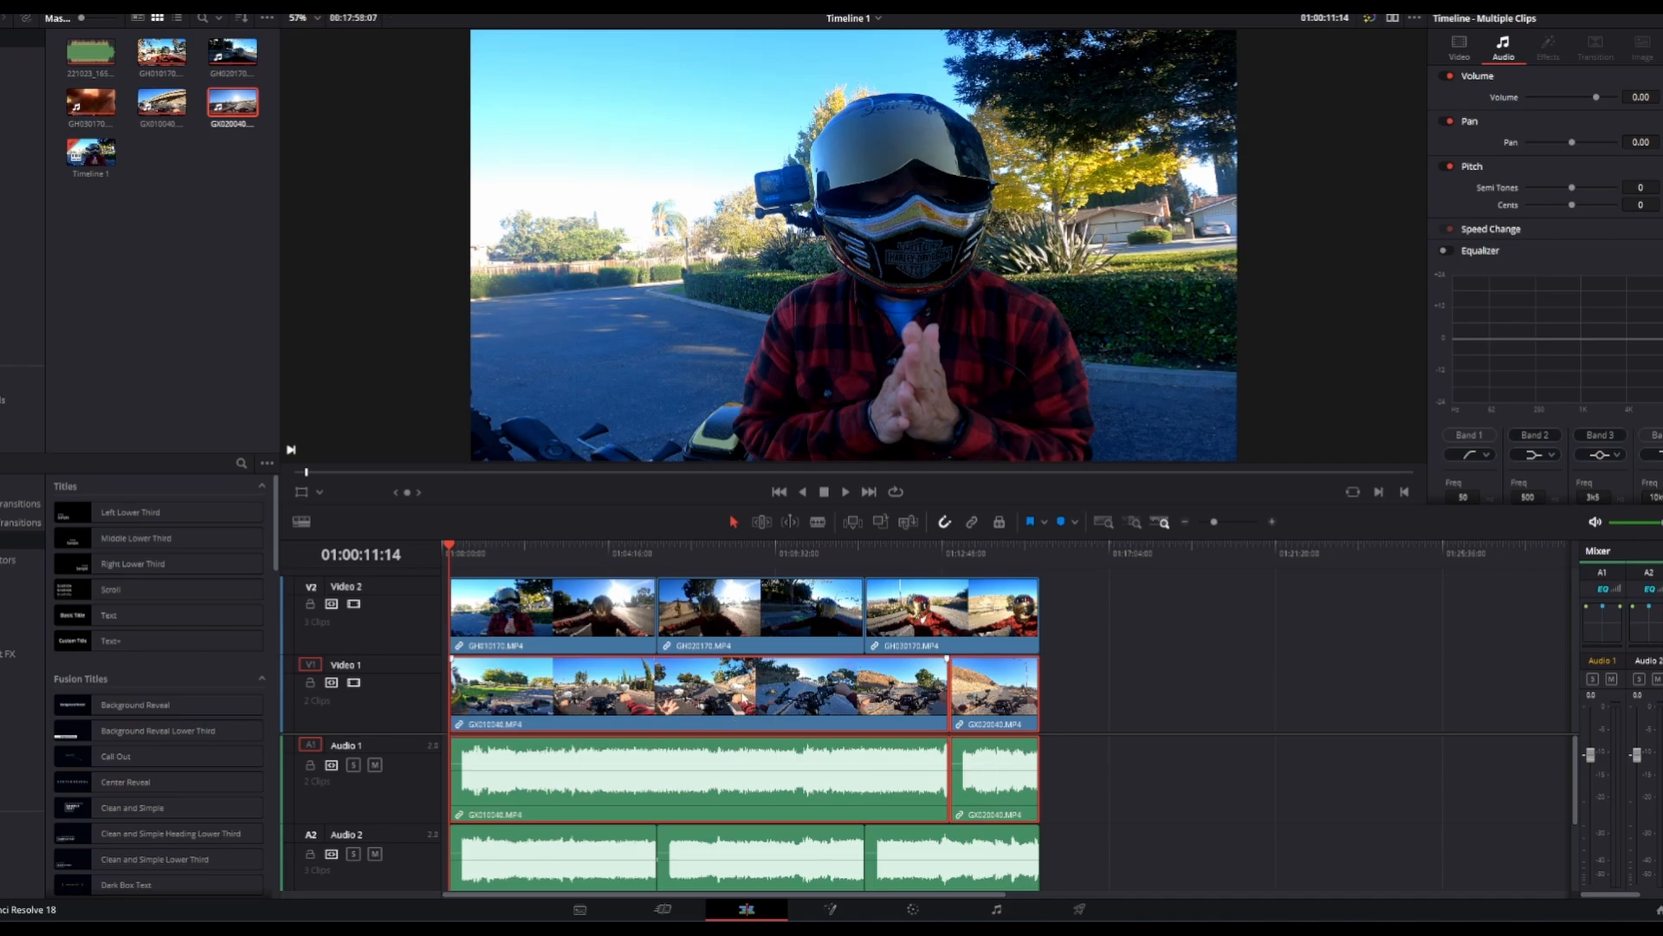
pyautogui.moveTo(1062, 783)
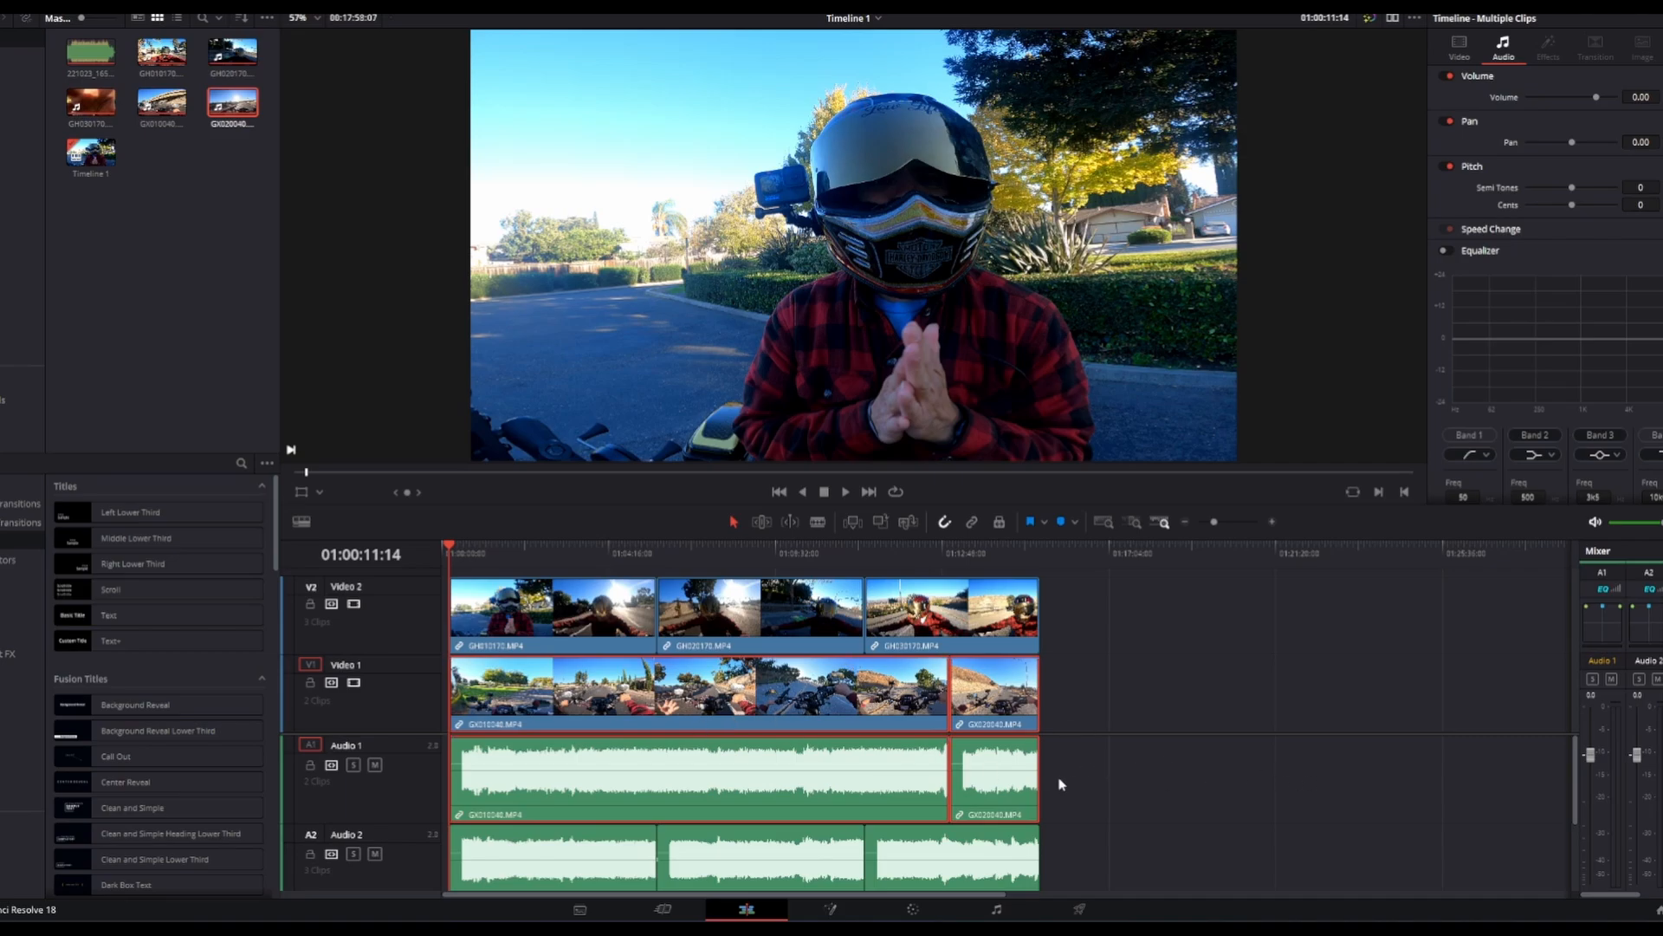
pyautogui.moveTo(1283, 873)
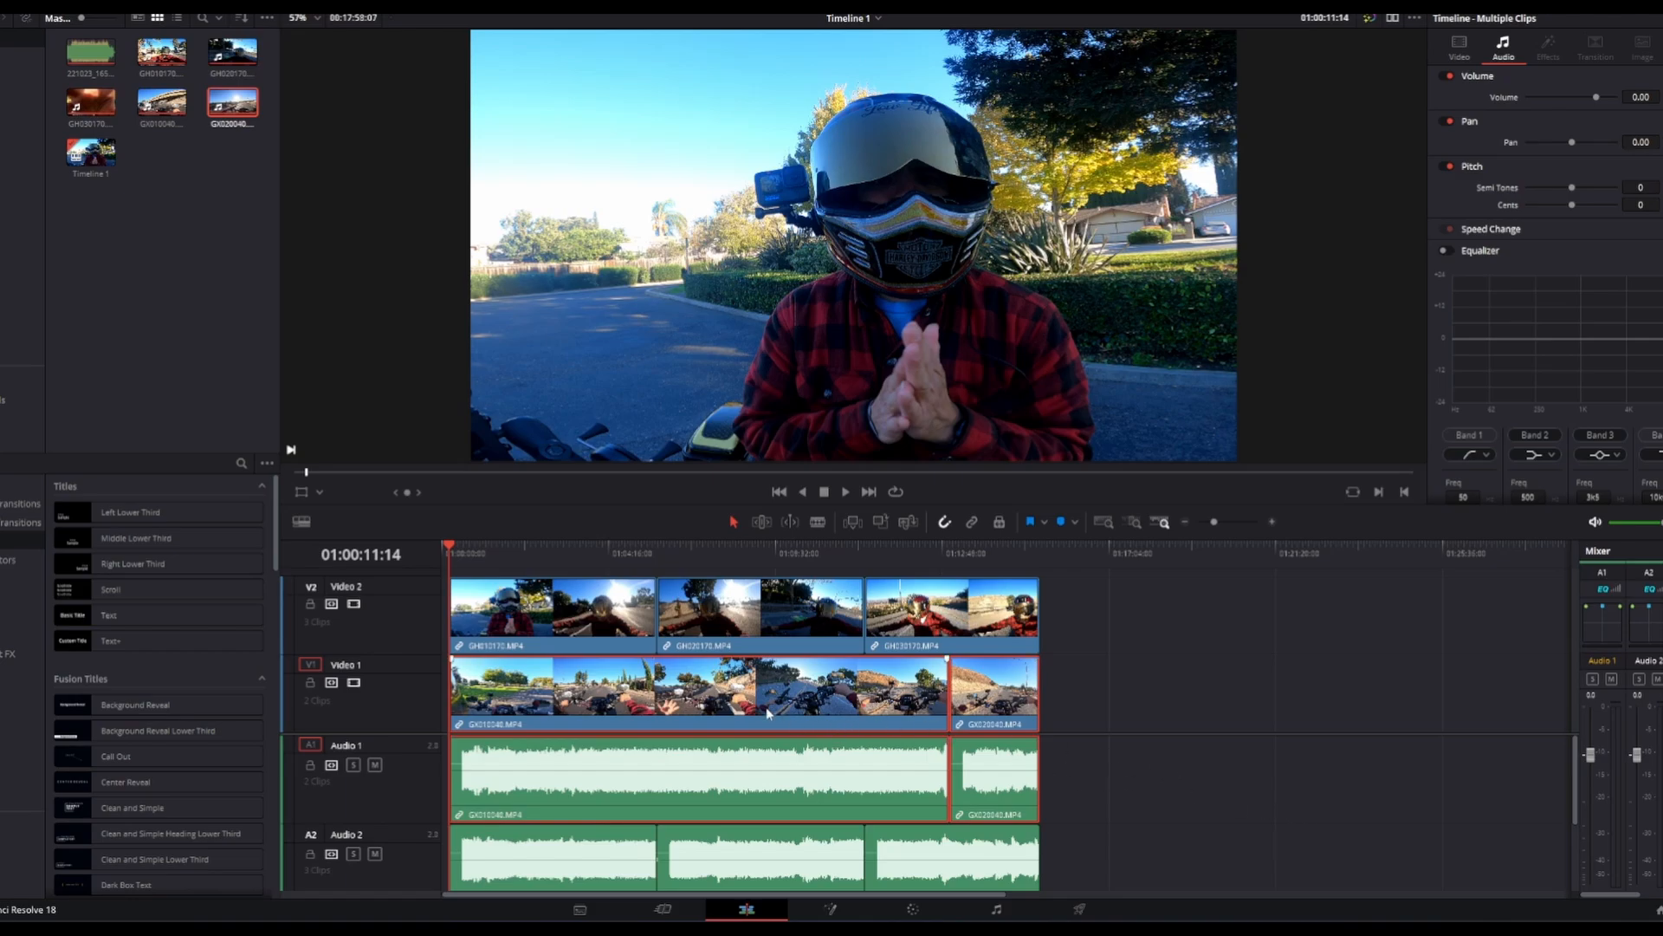
pyautogui.moveTo(1099, 644)
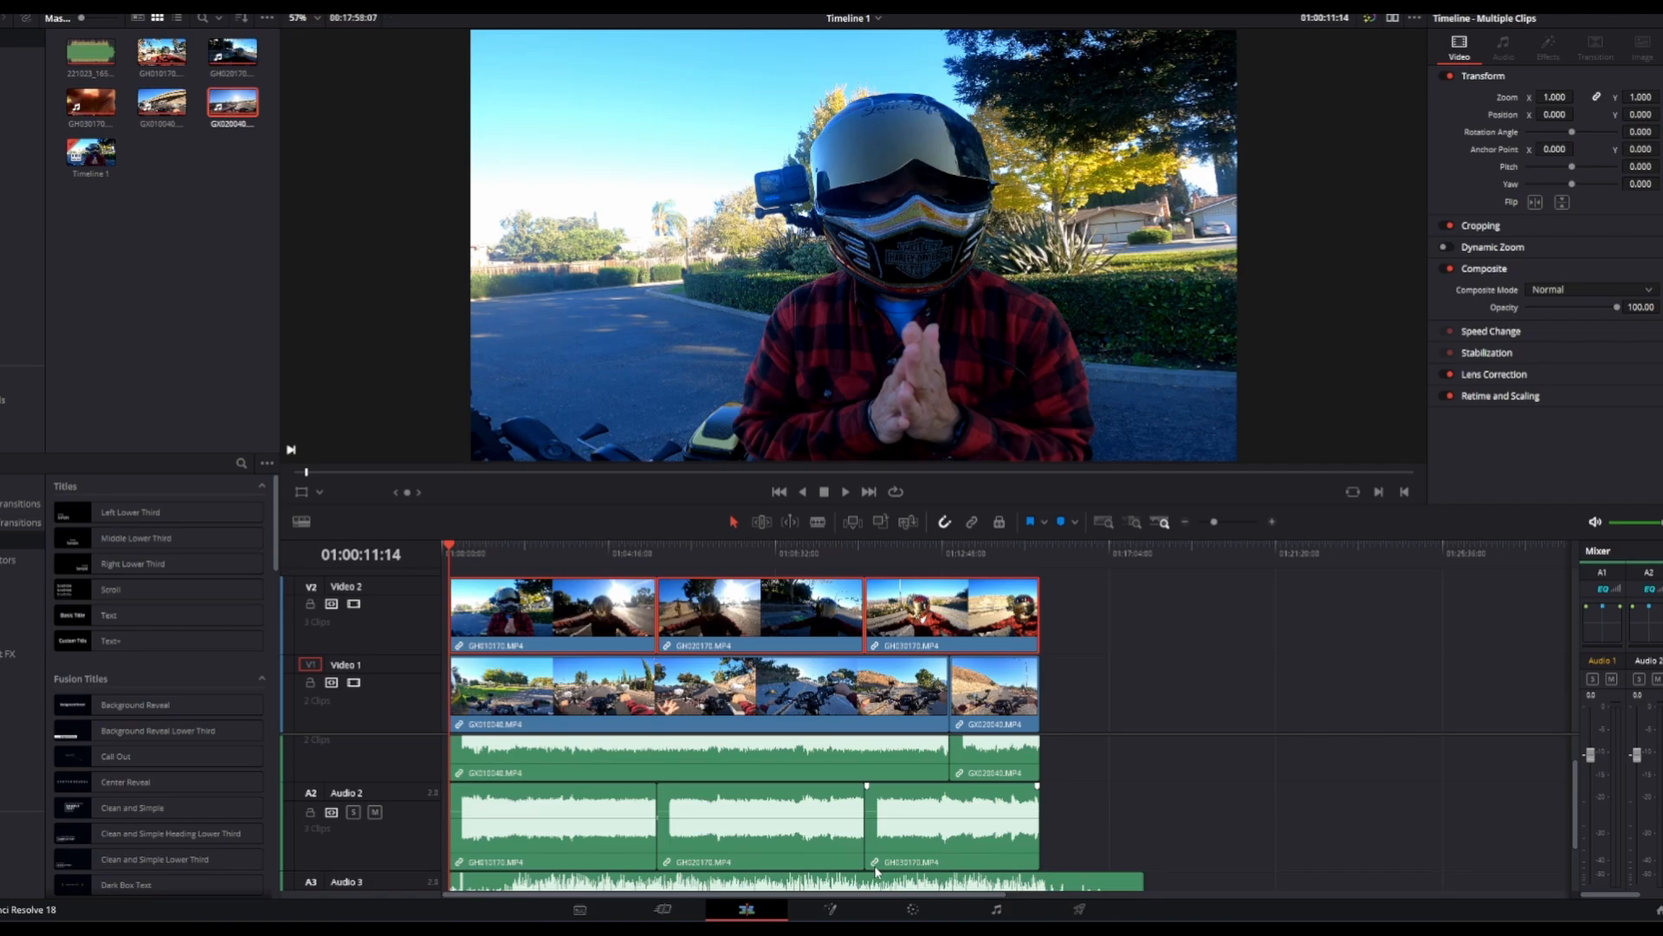
pyautogui.moveTo(1095, 884)
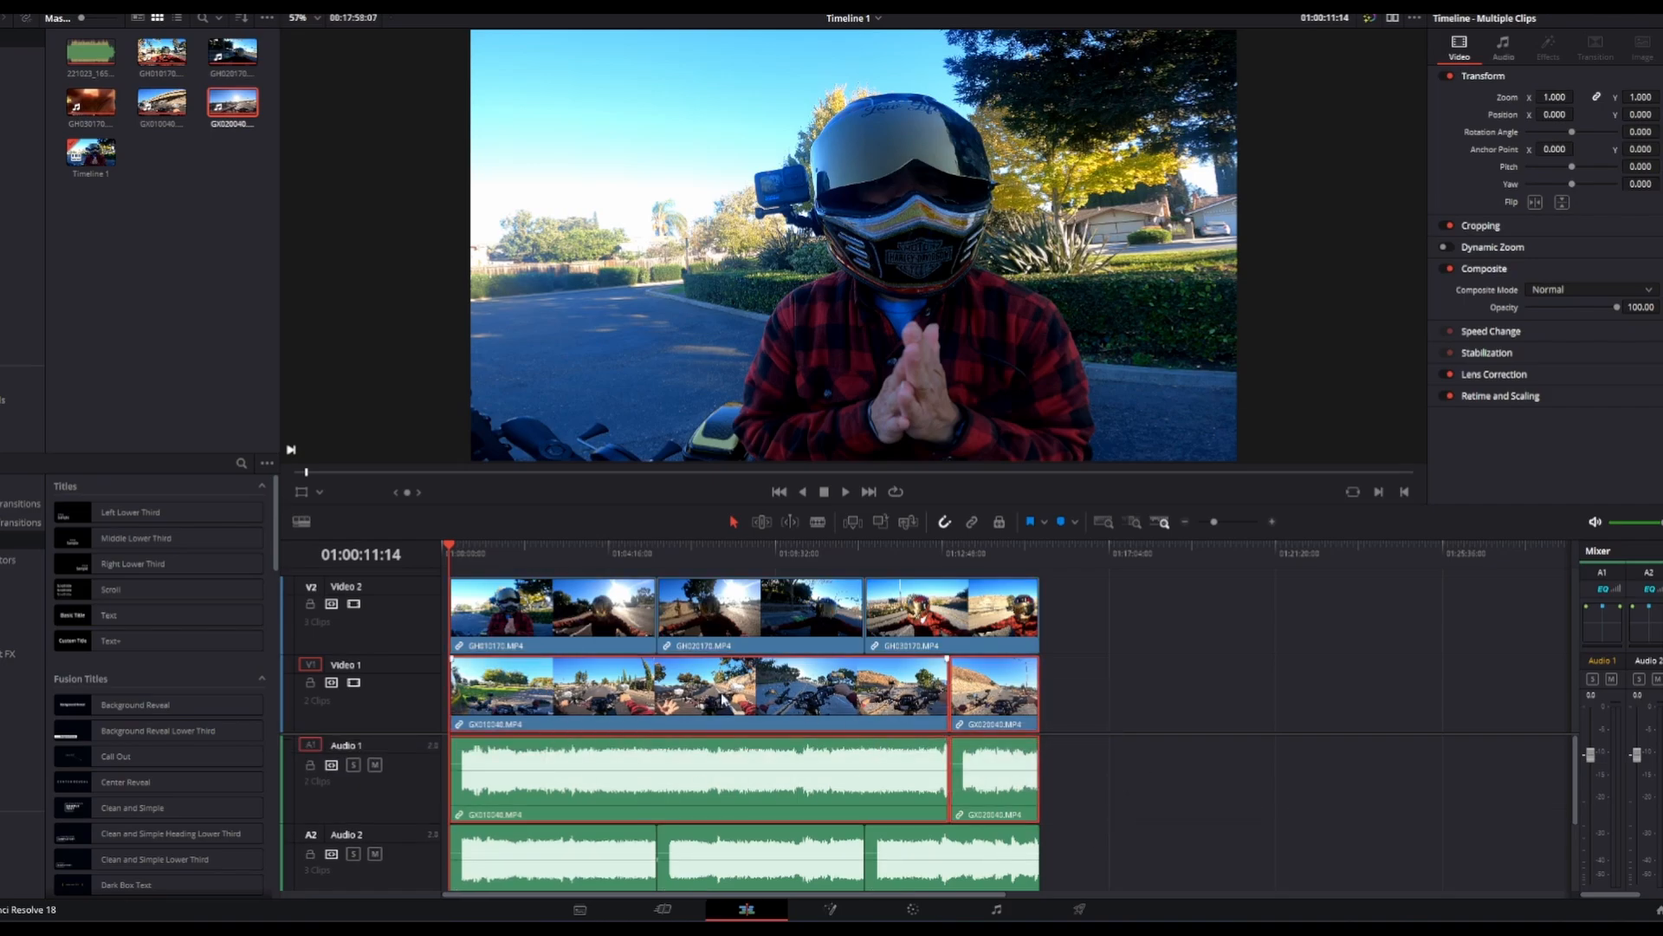
pyautogui.moveTo(700, 690); pyautogui.dragTo(1315, 689)
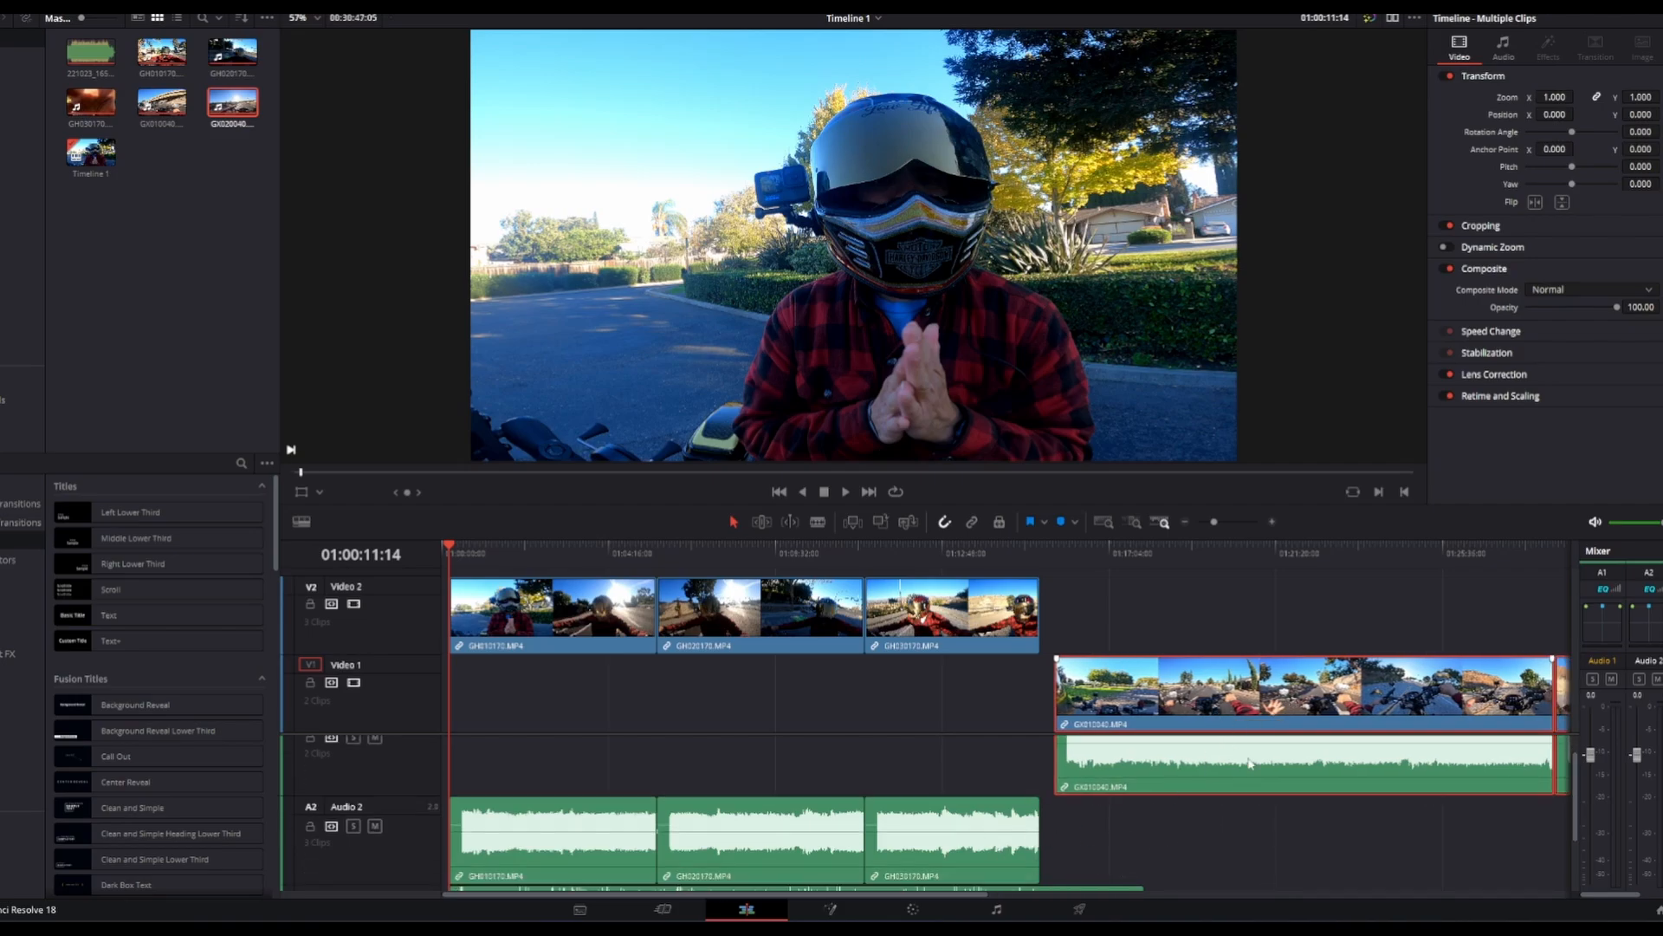
# - Create Compound Clip 1 from the moved GX0040 clips, then start a compound clip for the Video 2 GH0170 clips
pyautogui.rightClick(1249, 764)
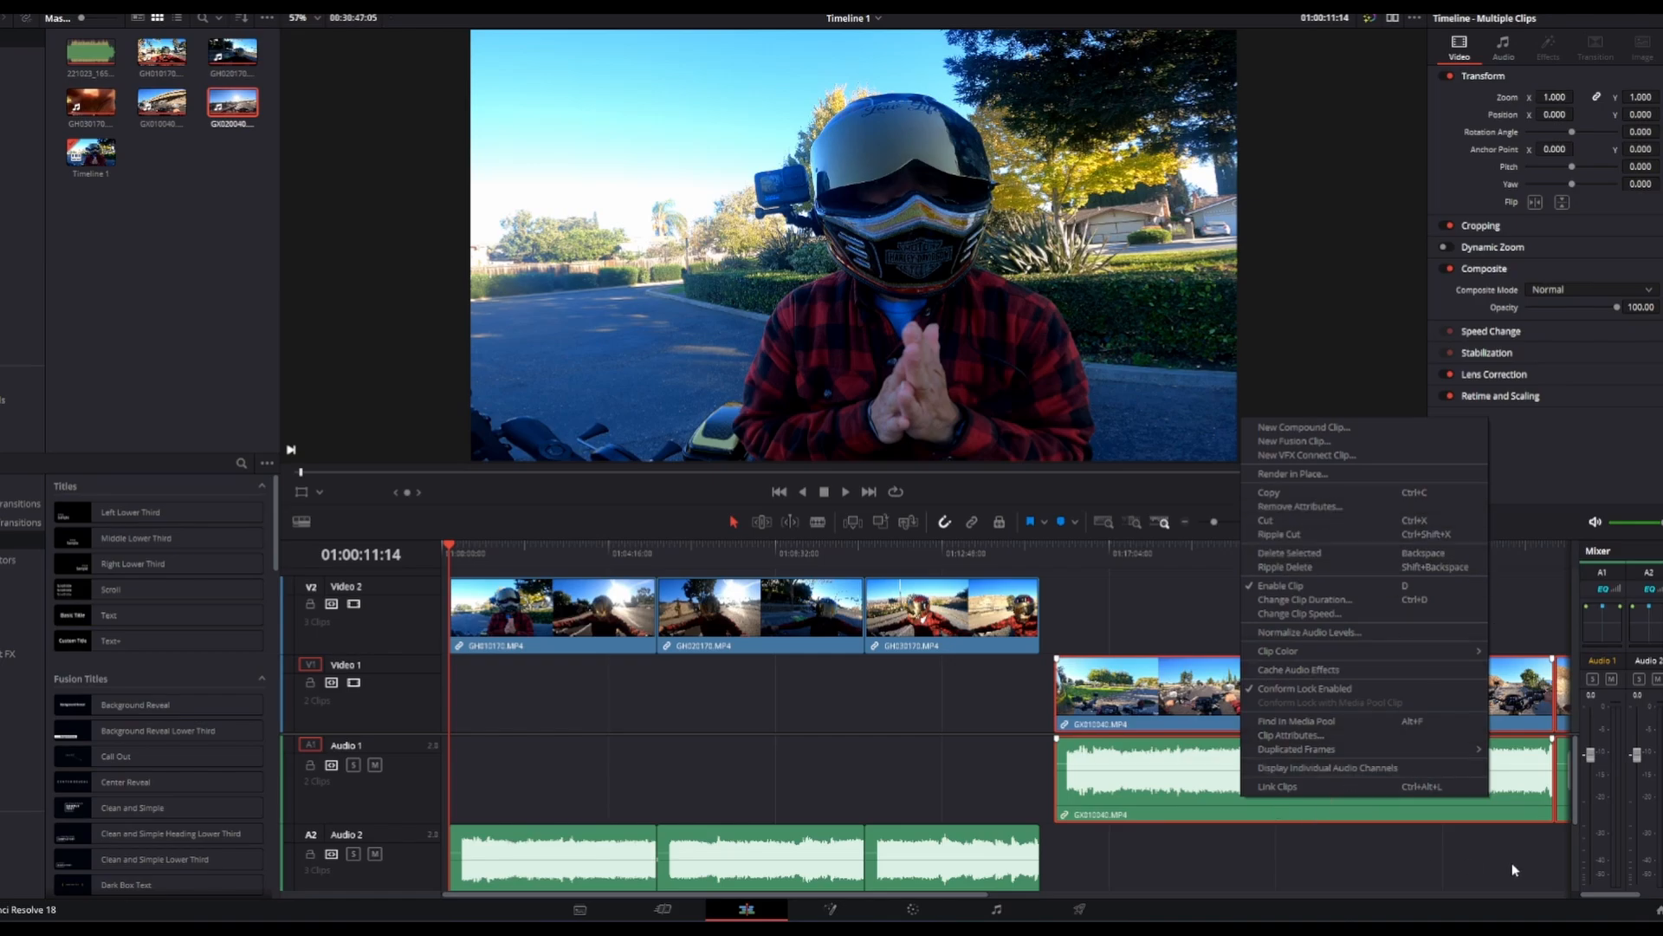
pyautogui.click(1303, 426)
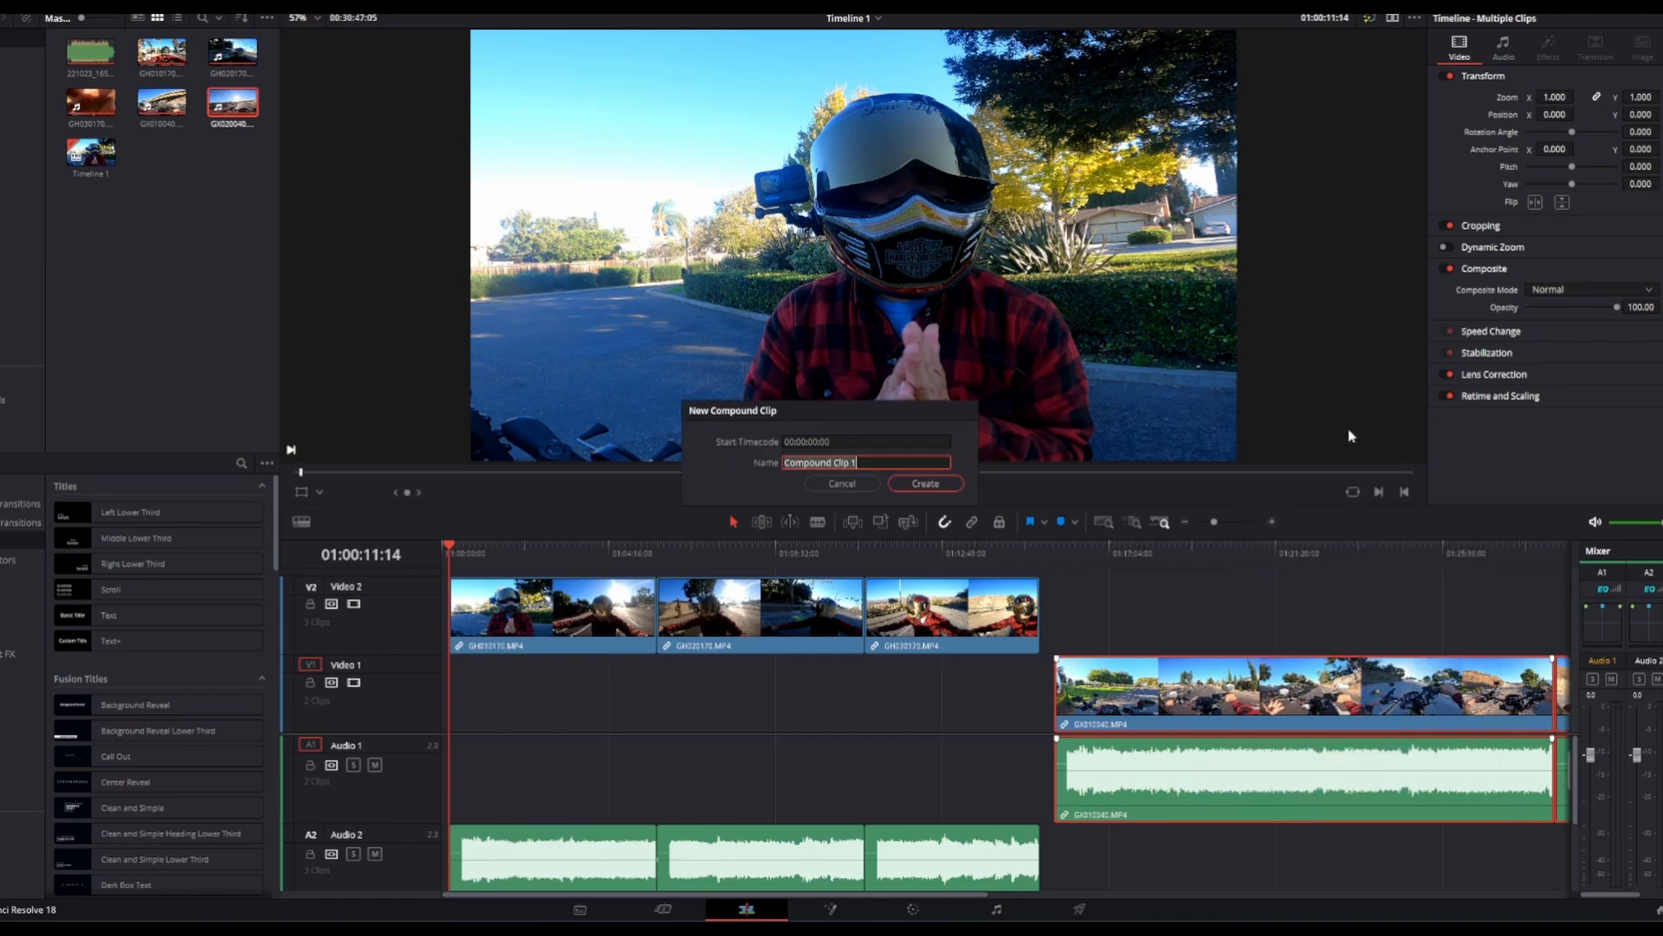
pyautogui.click(926, 483)
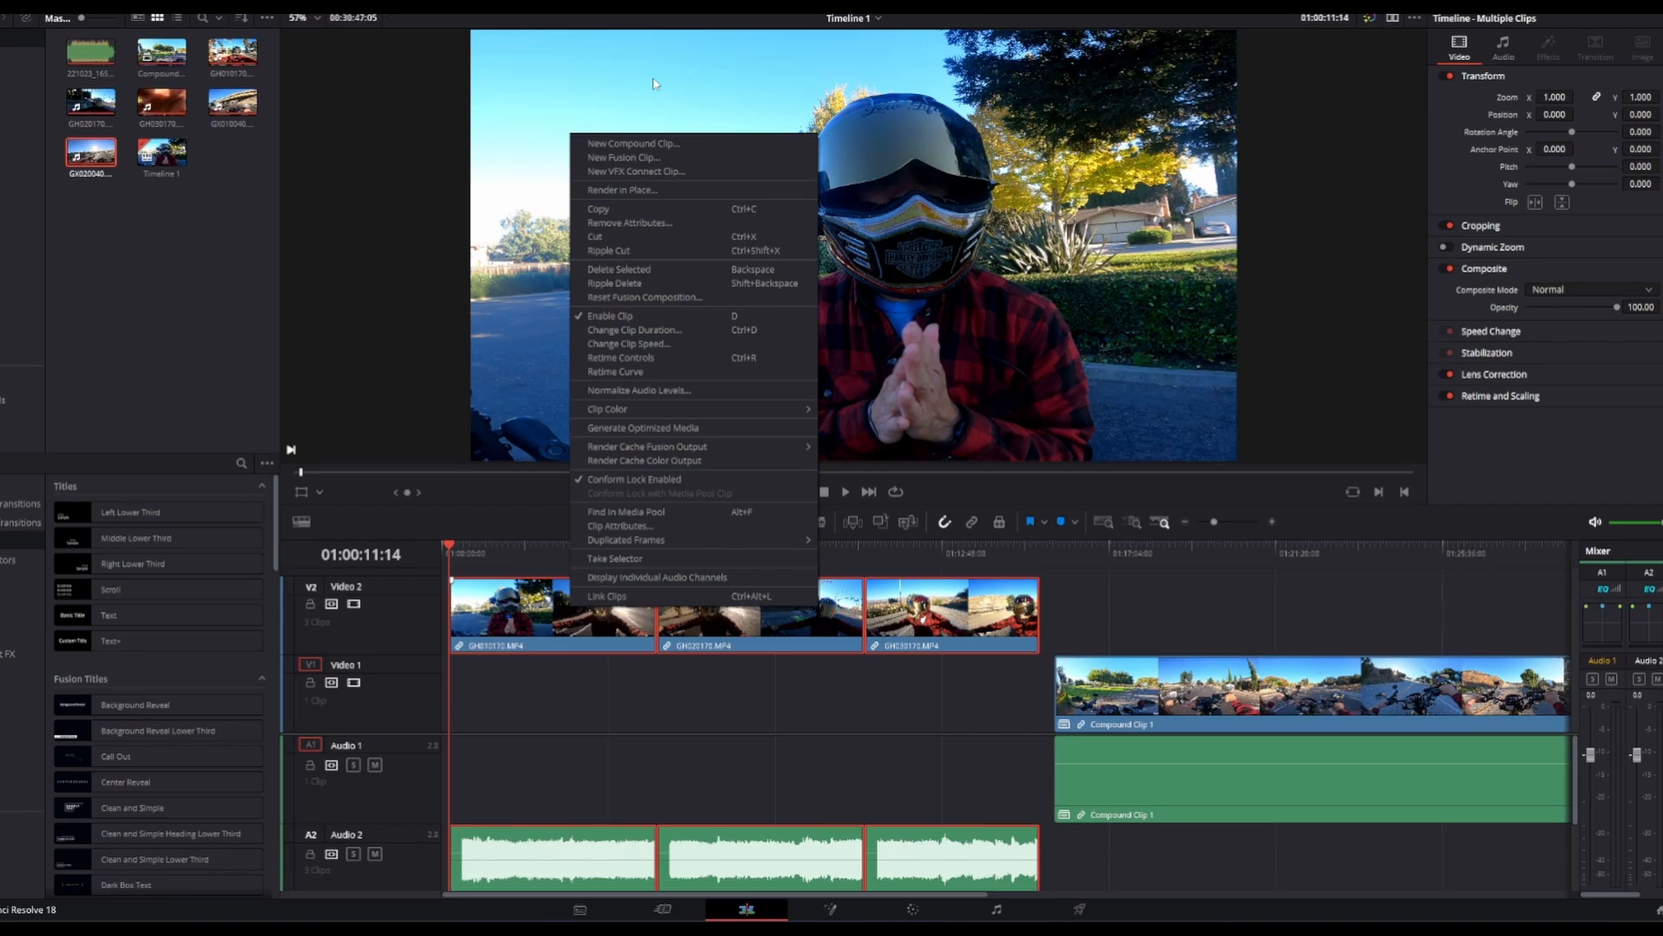
pyautogui.click(631, 142)
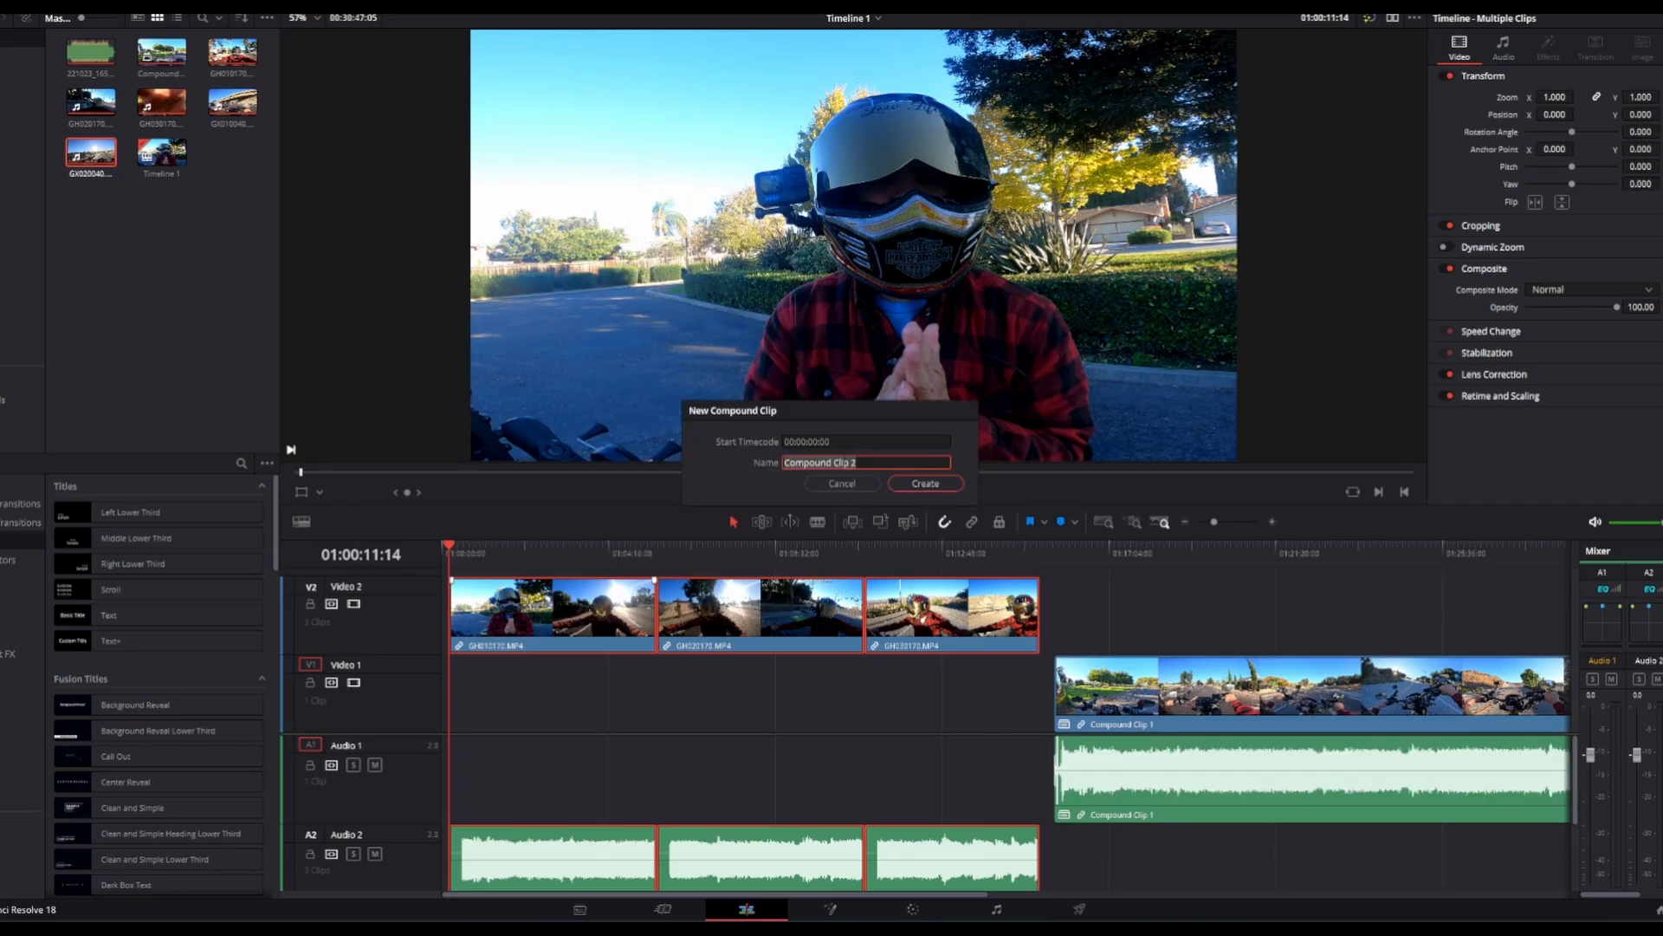
# - Create the 'handlebar cam' compound clip and move Compound Clip 1 to the timeline start
pyautogui.write('handlebar cam')
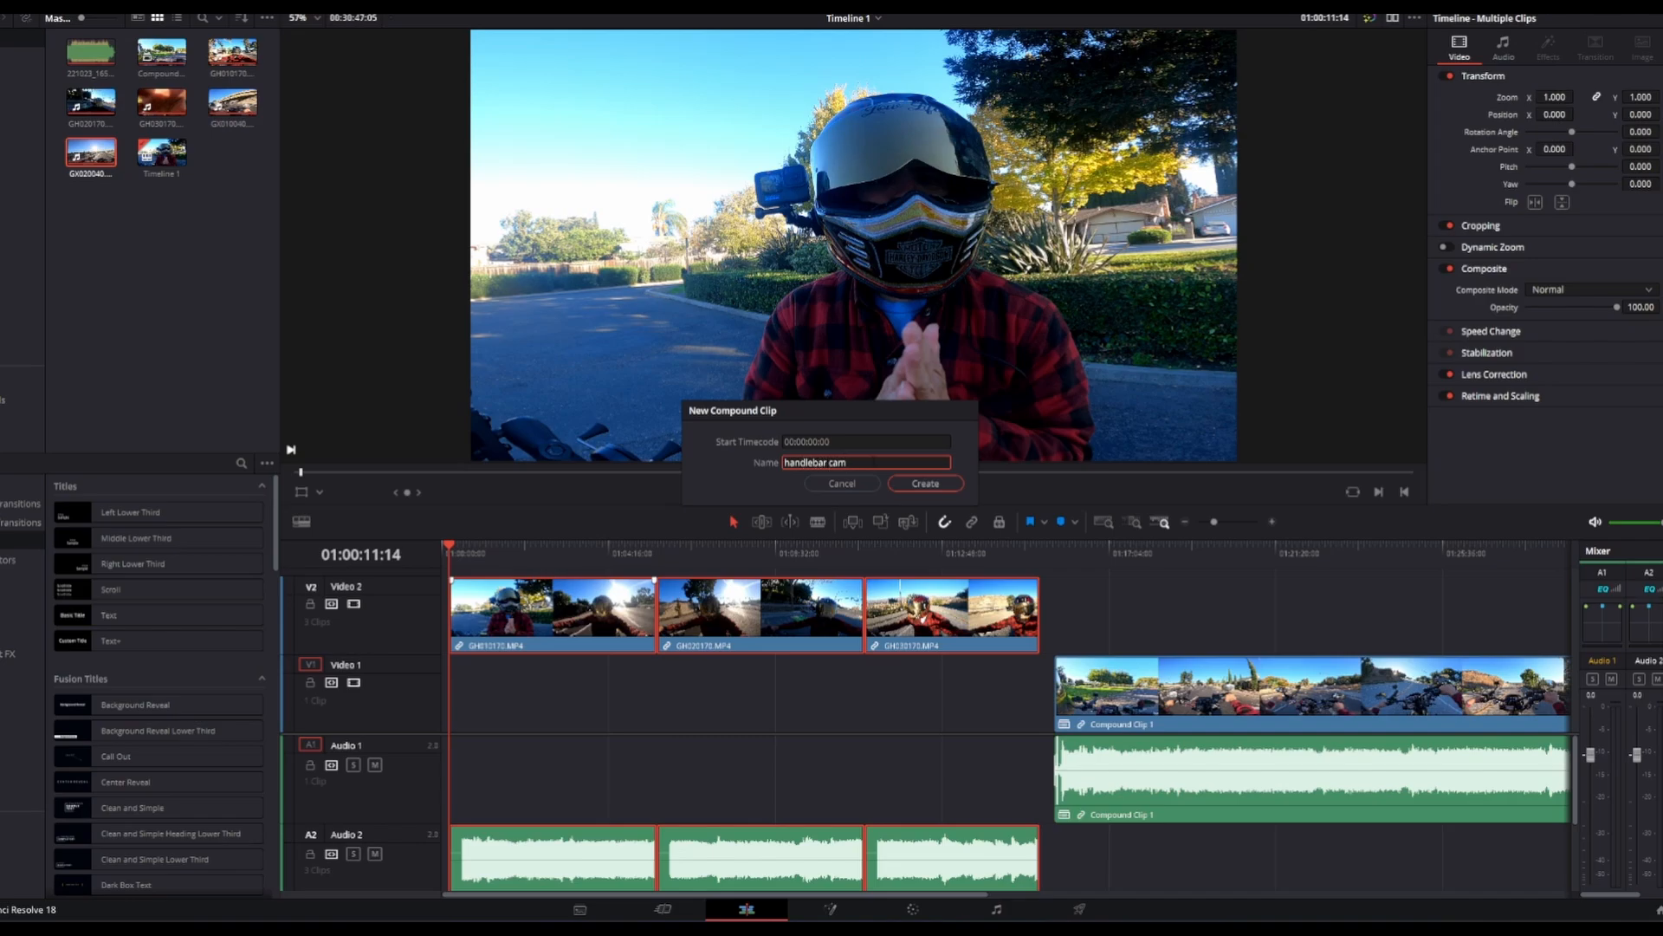
pyautogui.click(925, 484)
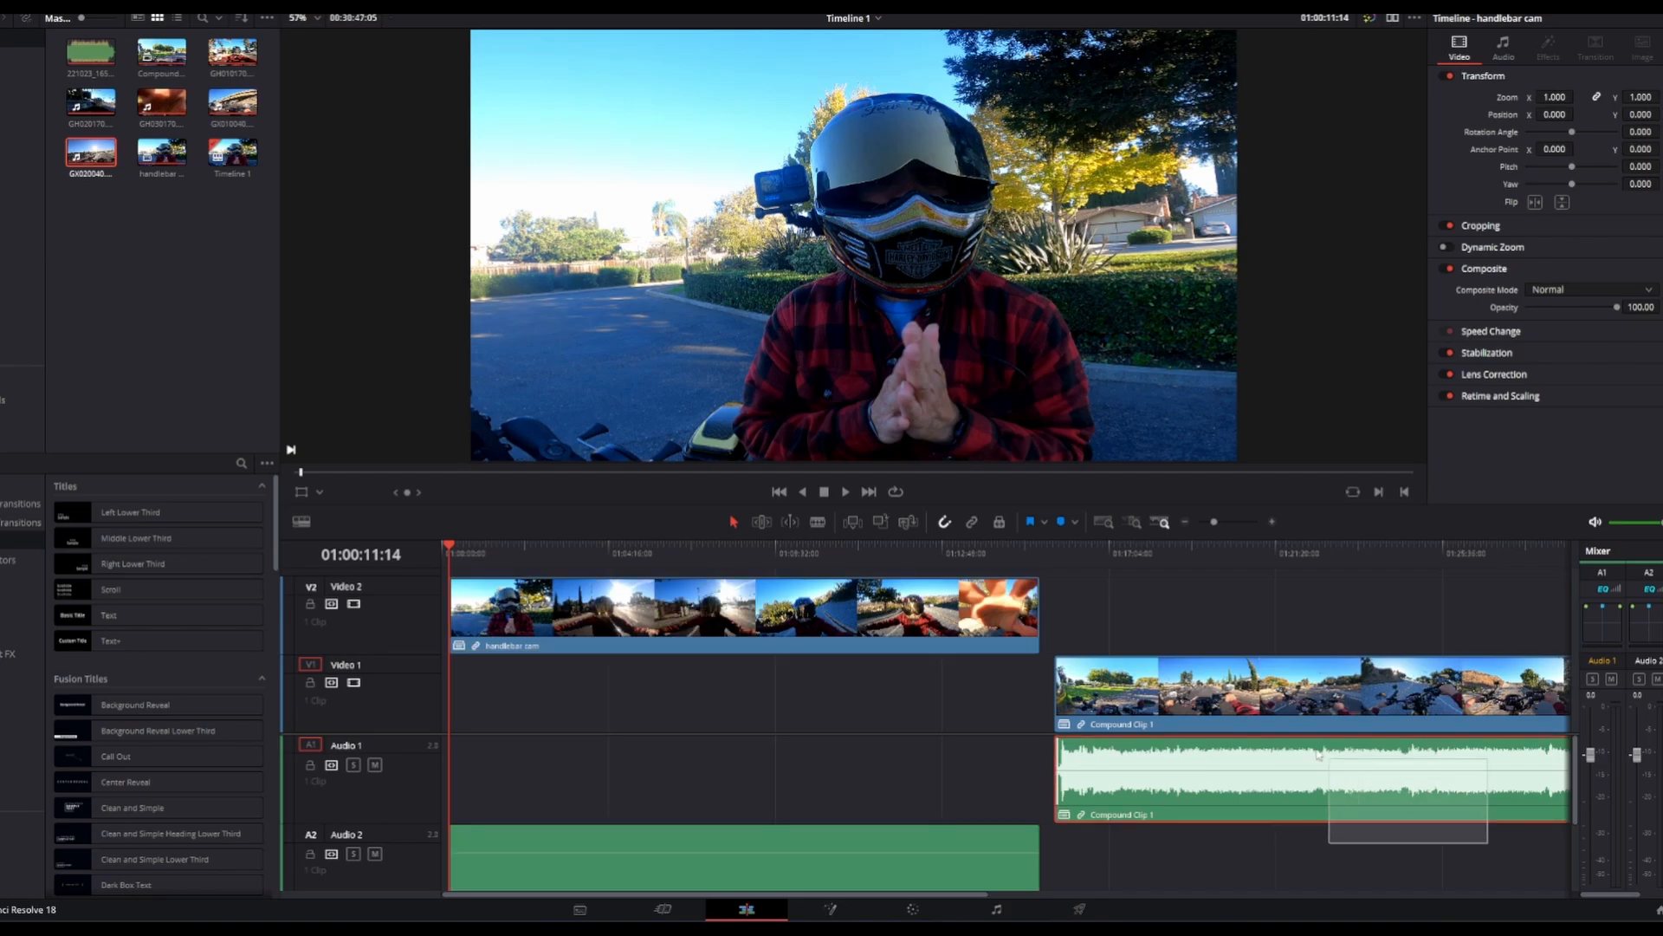
pyautogui.moveTo(1305, 690); pyautogui.dragTo(743, 690)
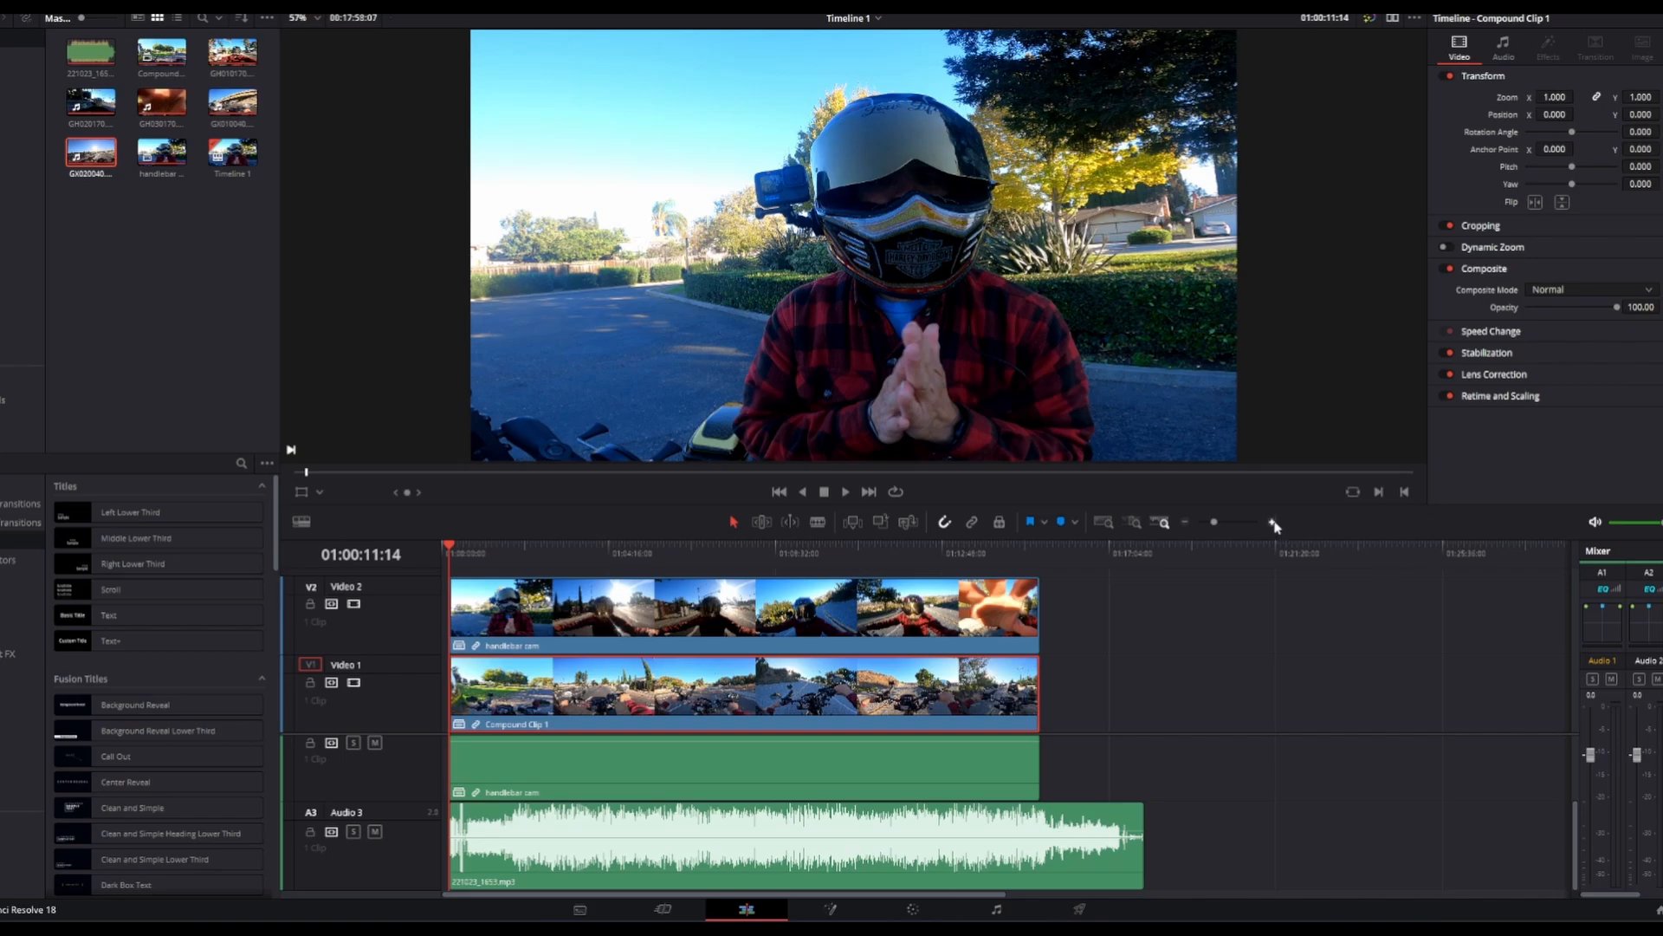
# - Zoom into the waveforms and select the handlebar cam clip to align its audio spikes with the lower track
pyautogui.click(1272, 522)
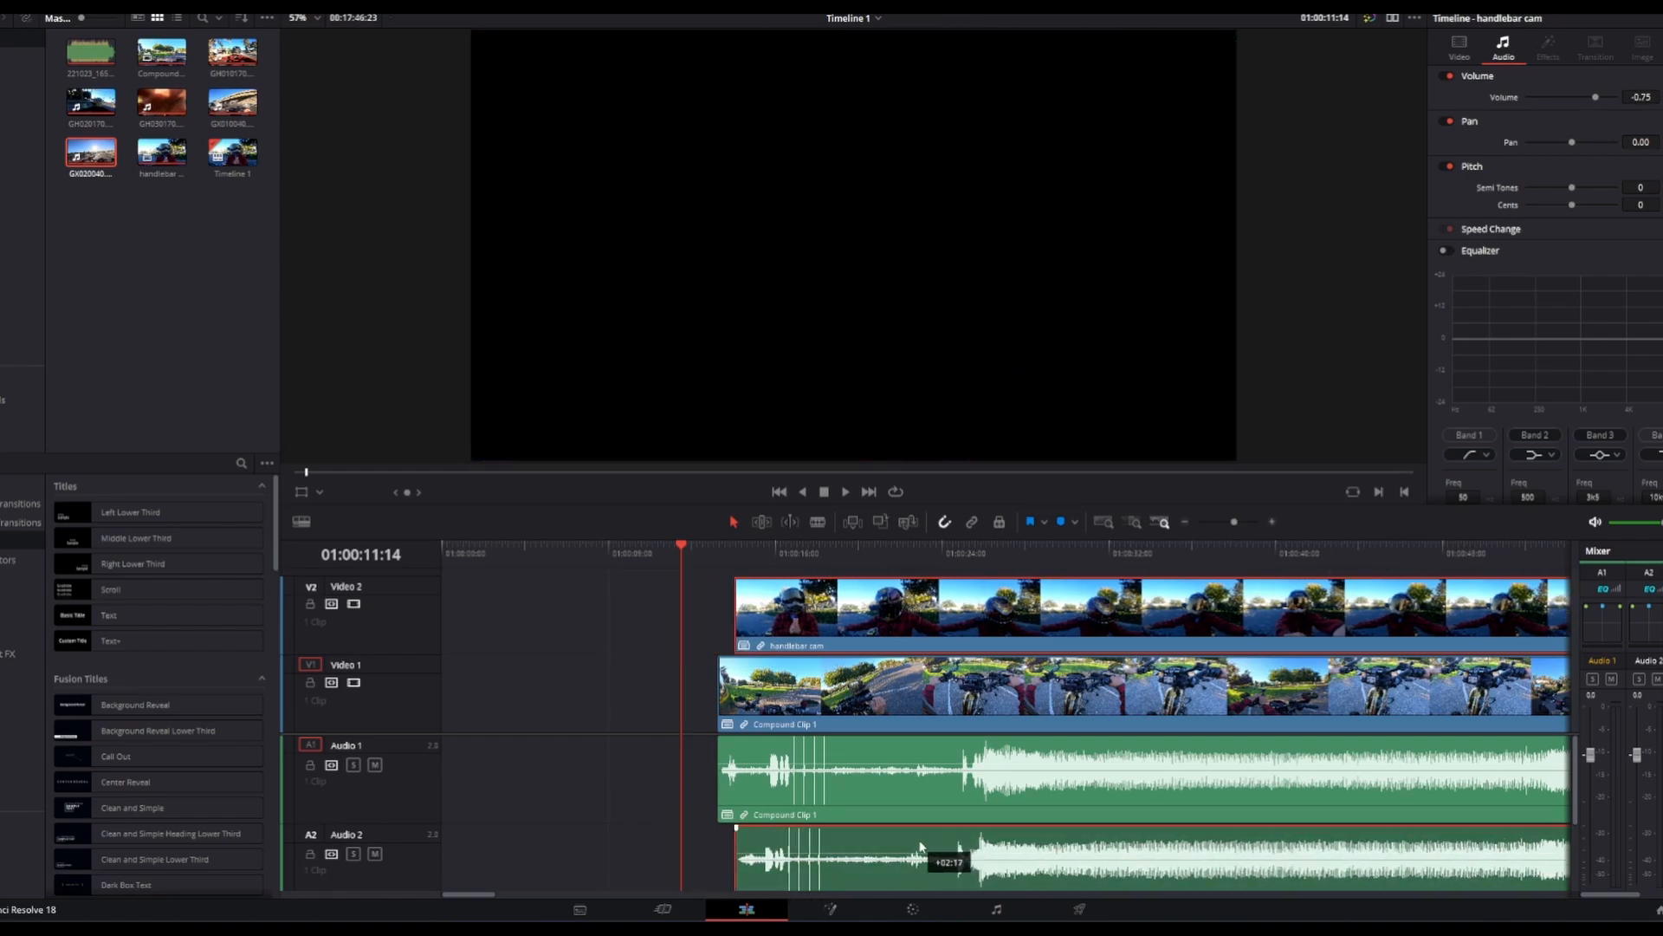
pyautogui.click(793, 548)
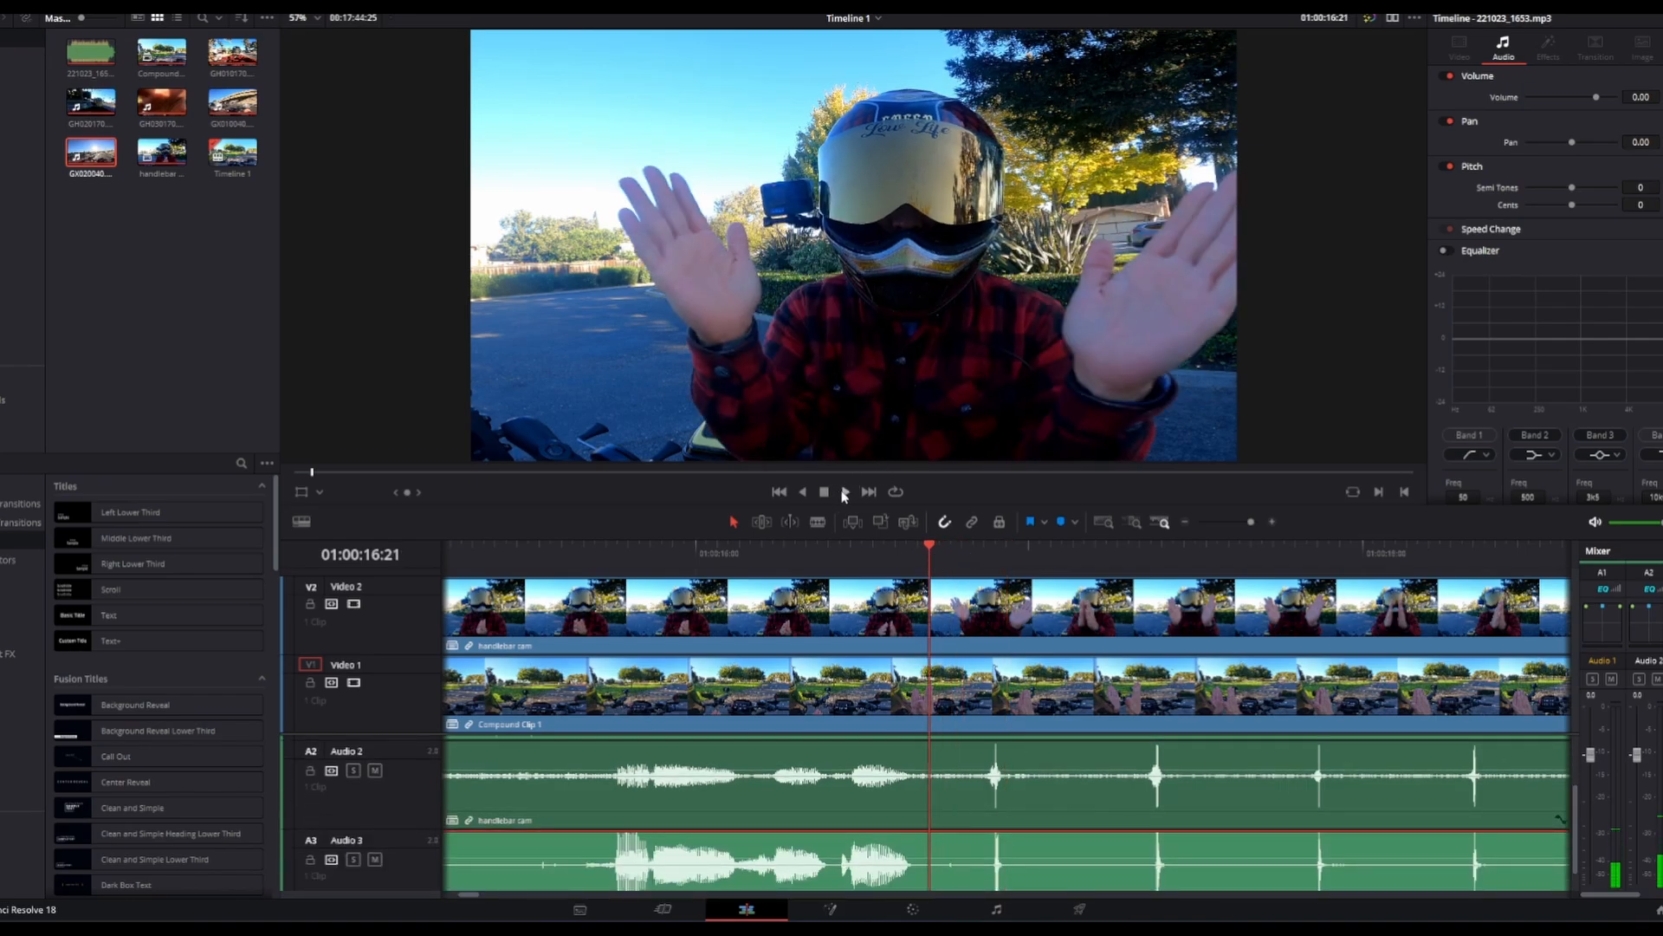
pyautogui.click(846, 492)
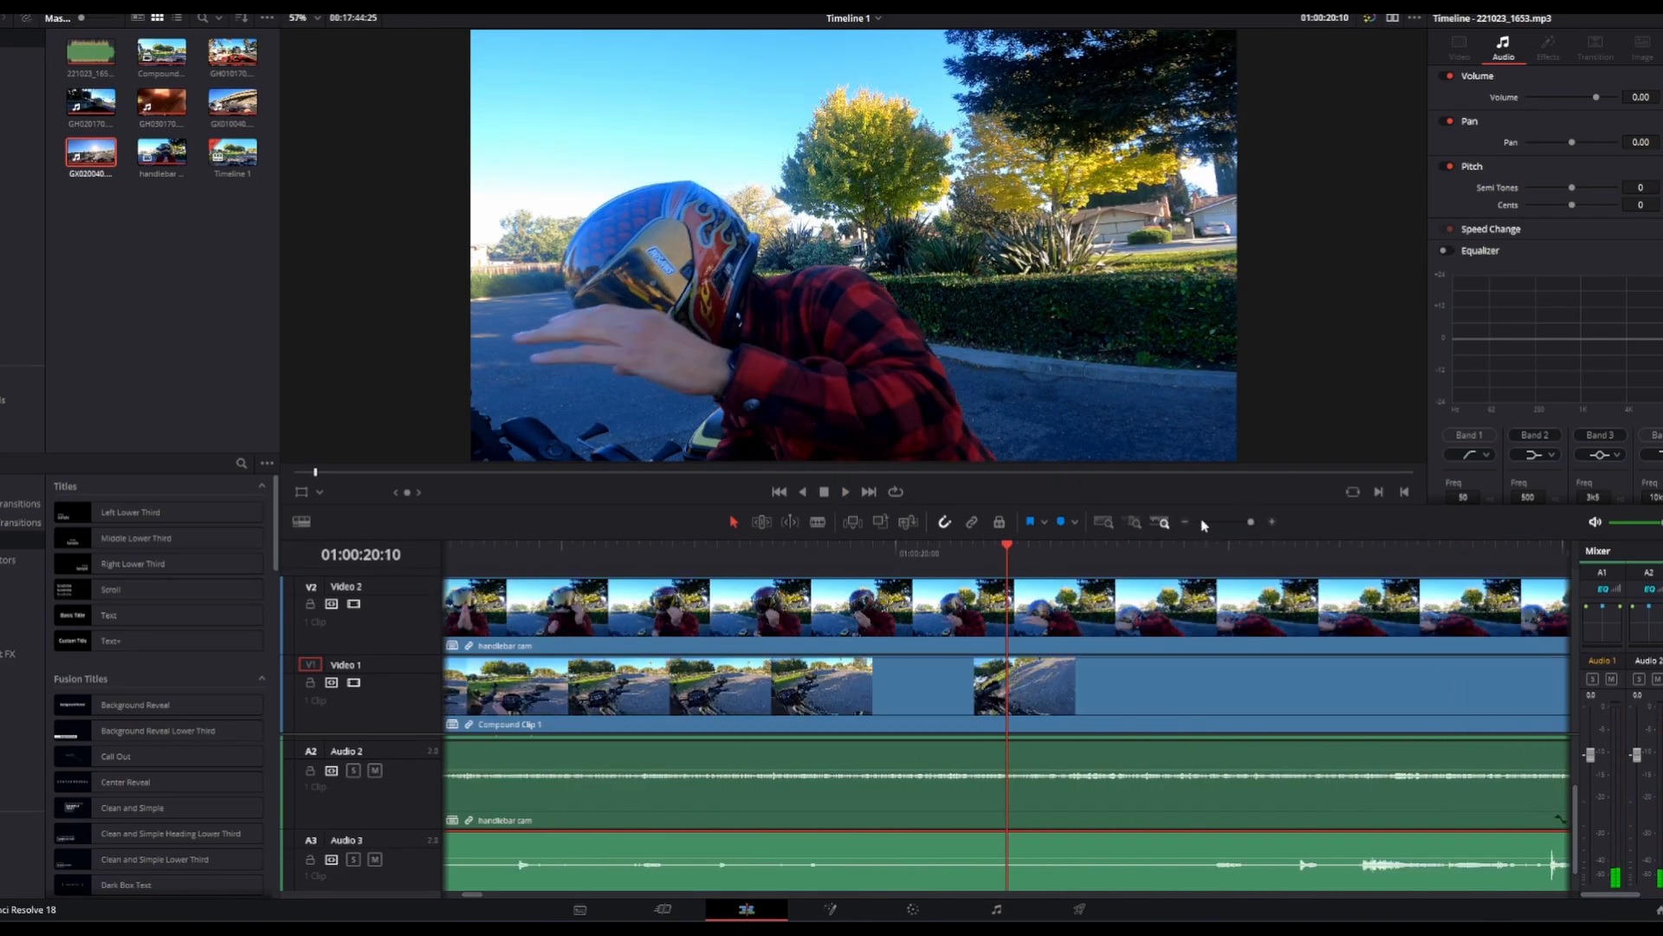
pyautogui.moveTo(1250, 522); pyautogui.dragTo(1241, 522)
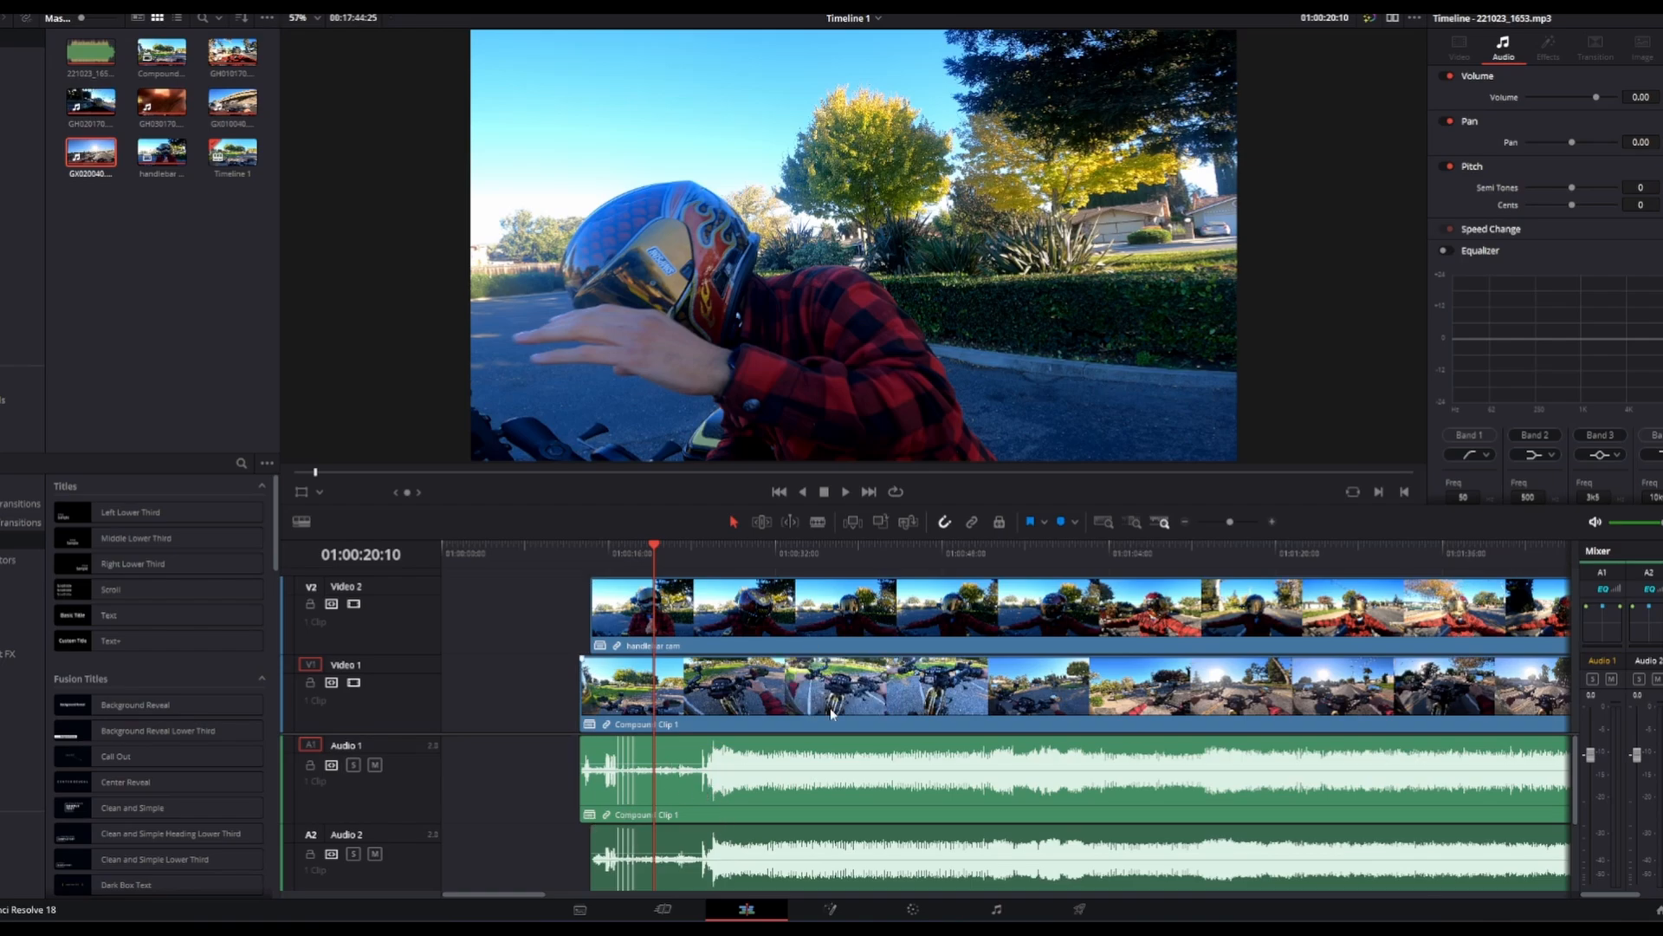
pyautogui.moveTo(853, 707)
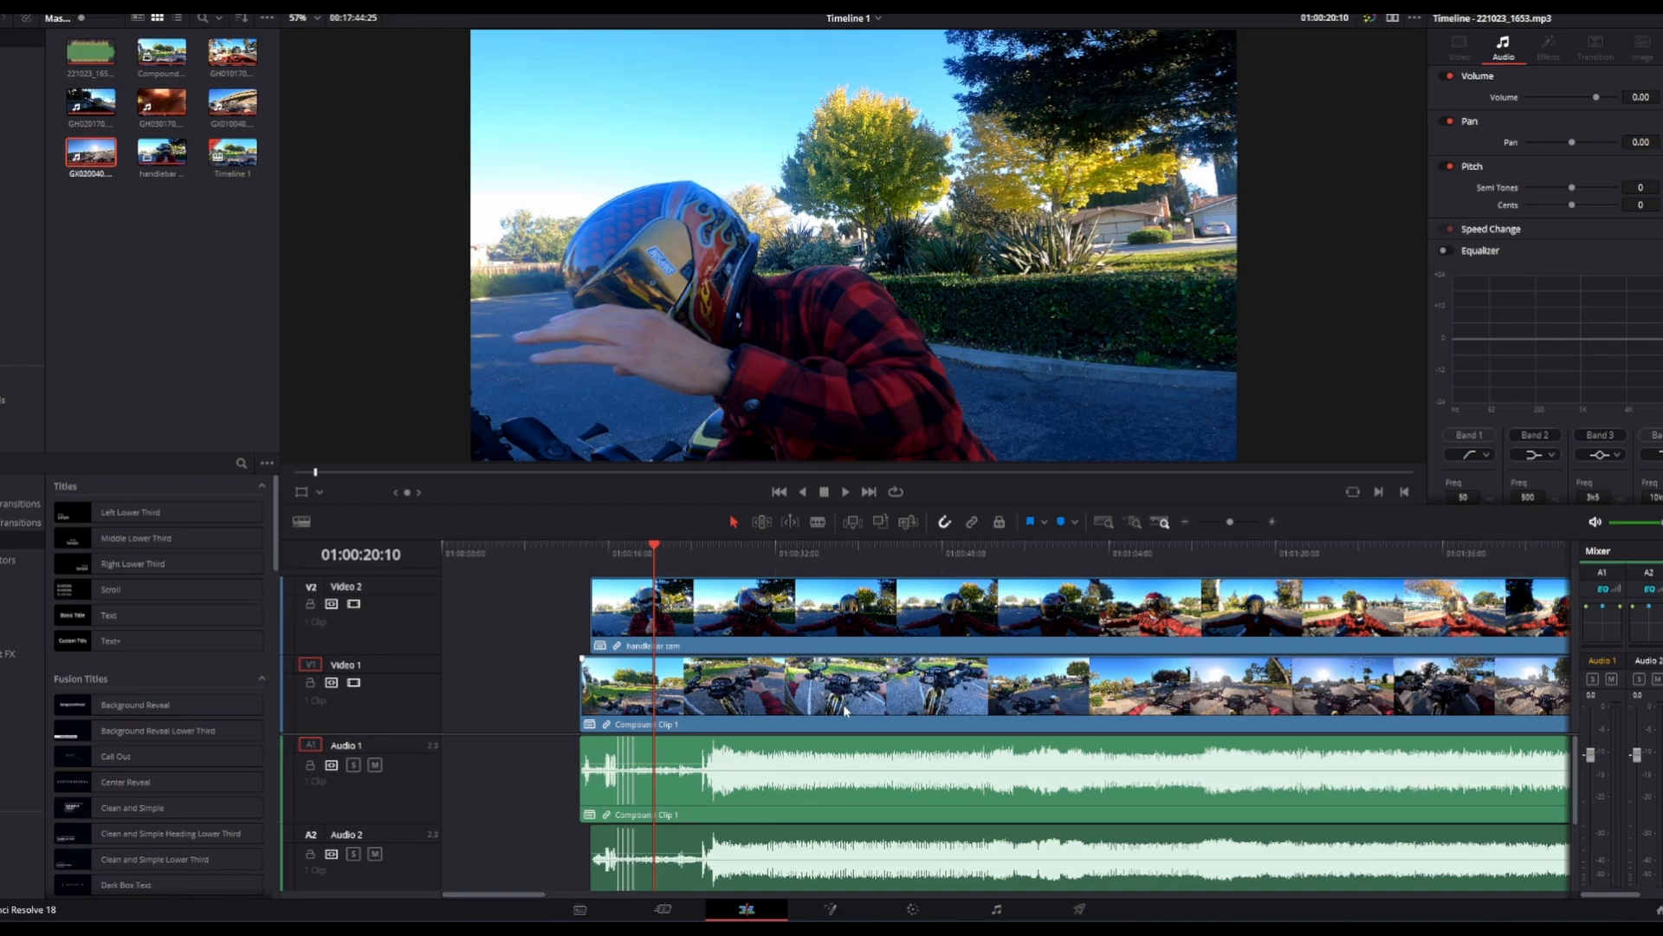
pyautogui.moveTo(1127, 811)
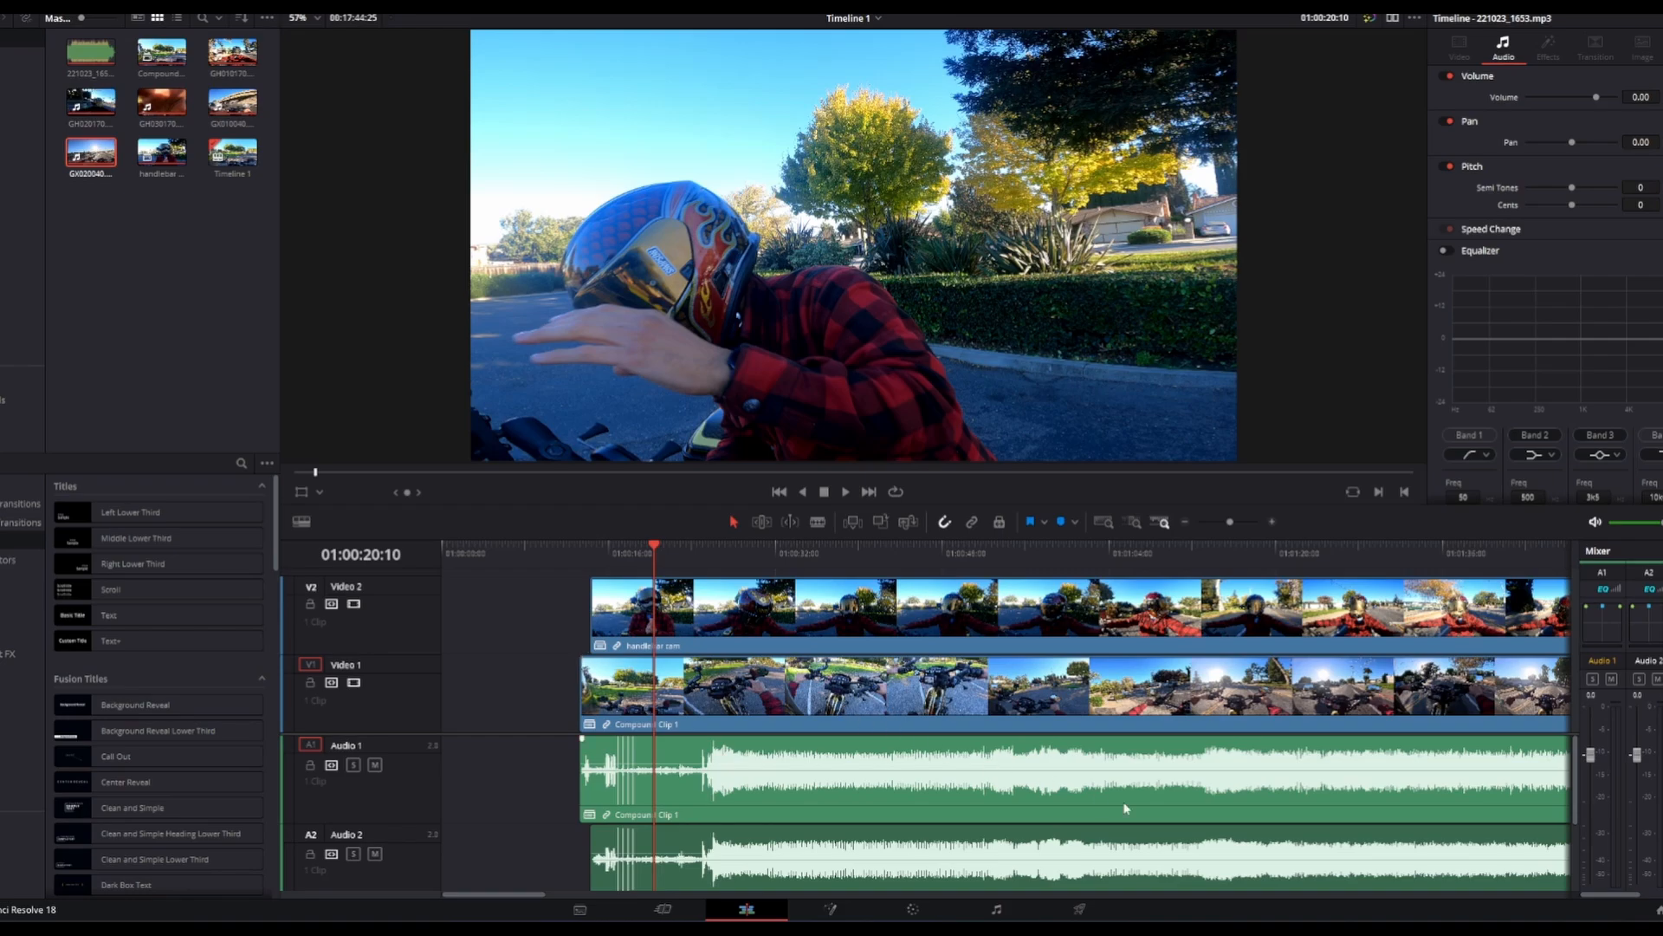
pyautogui.moveTo(1128, 832)
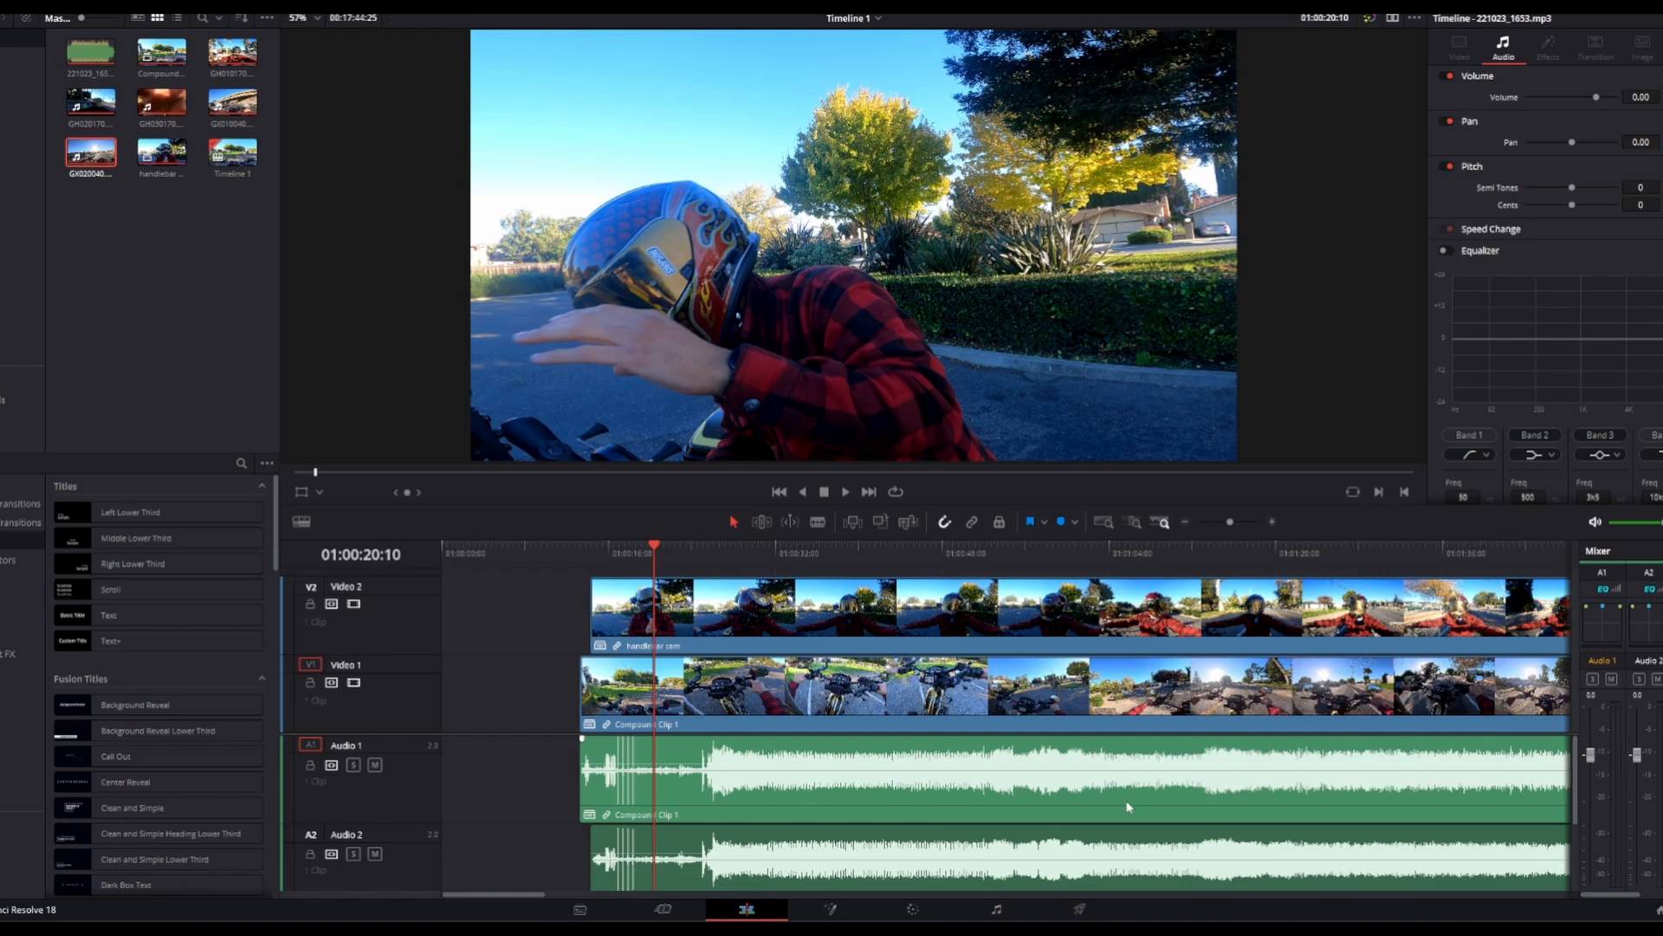
pyautogui.moveTo(1398, 849)
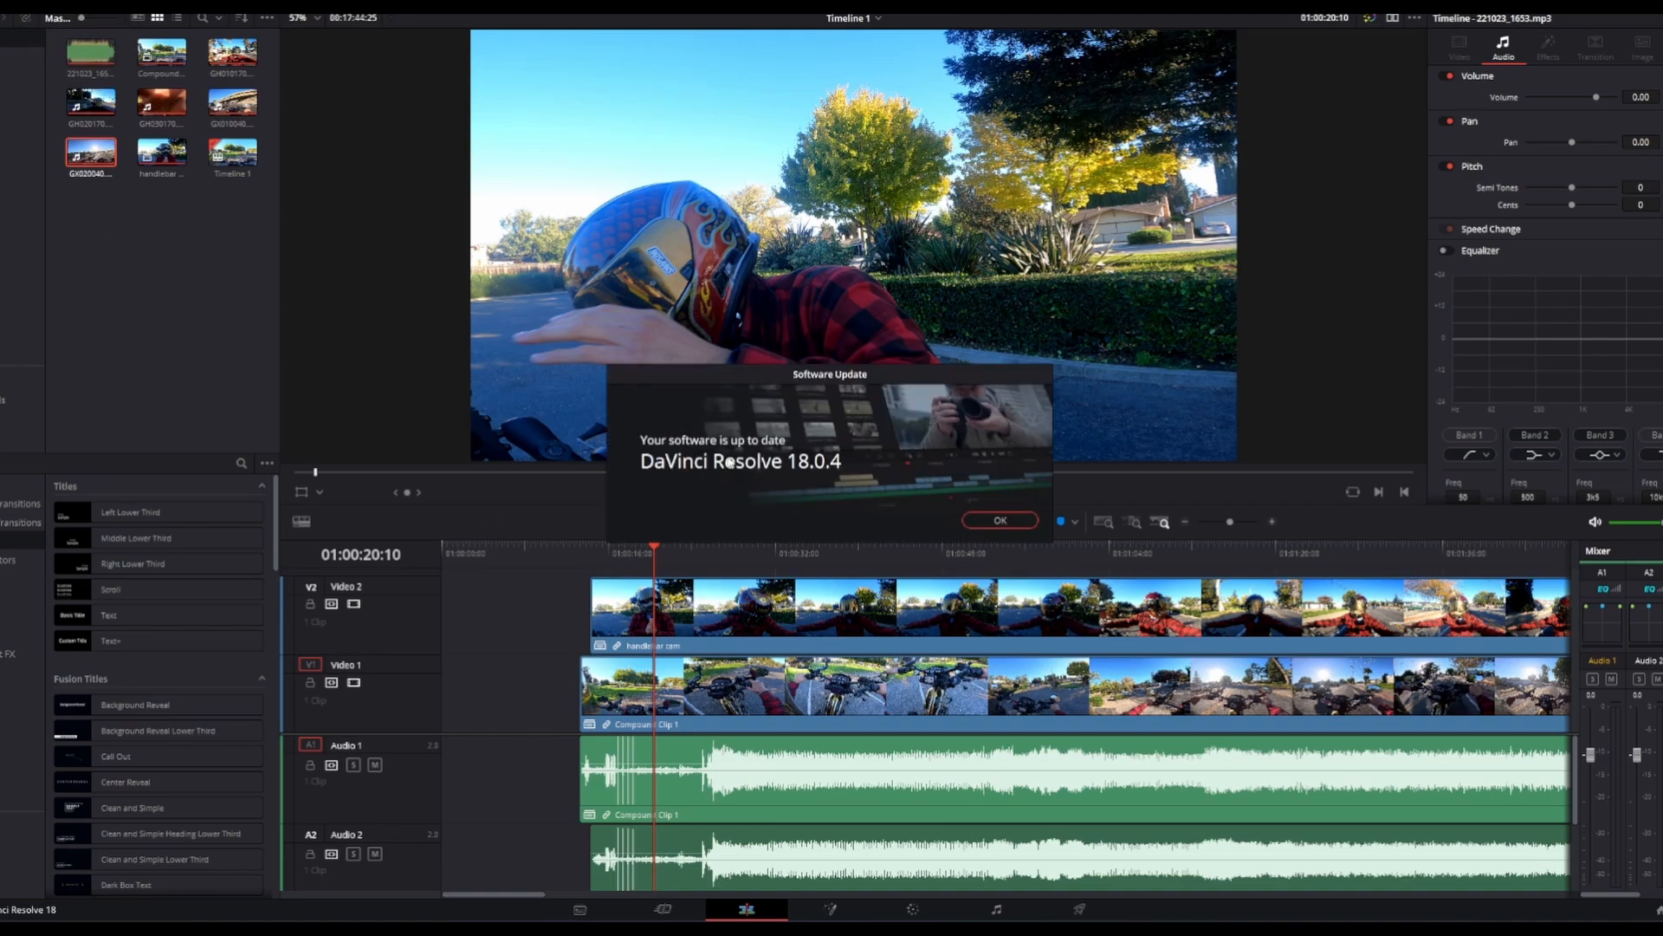
pyautogui.moveTo(701, 471)
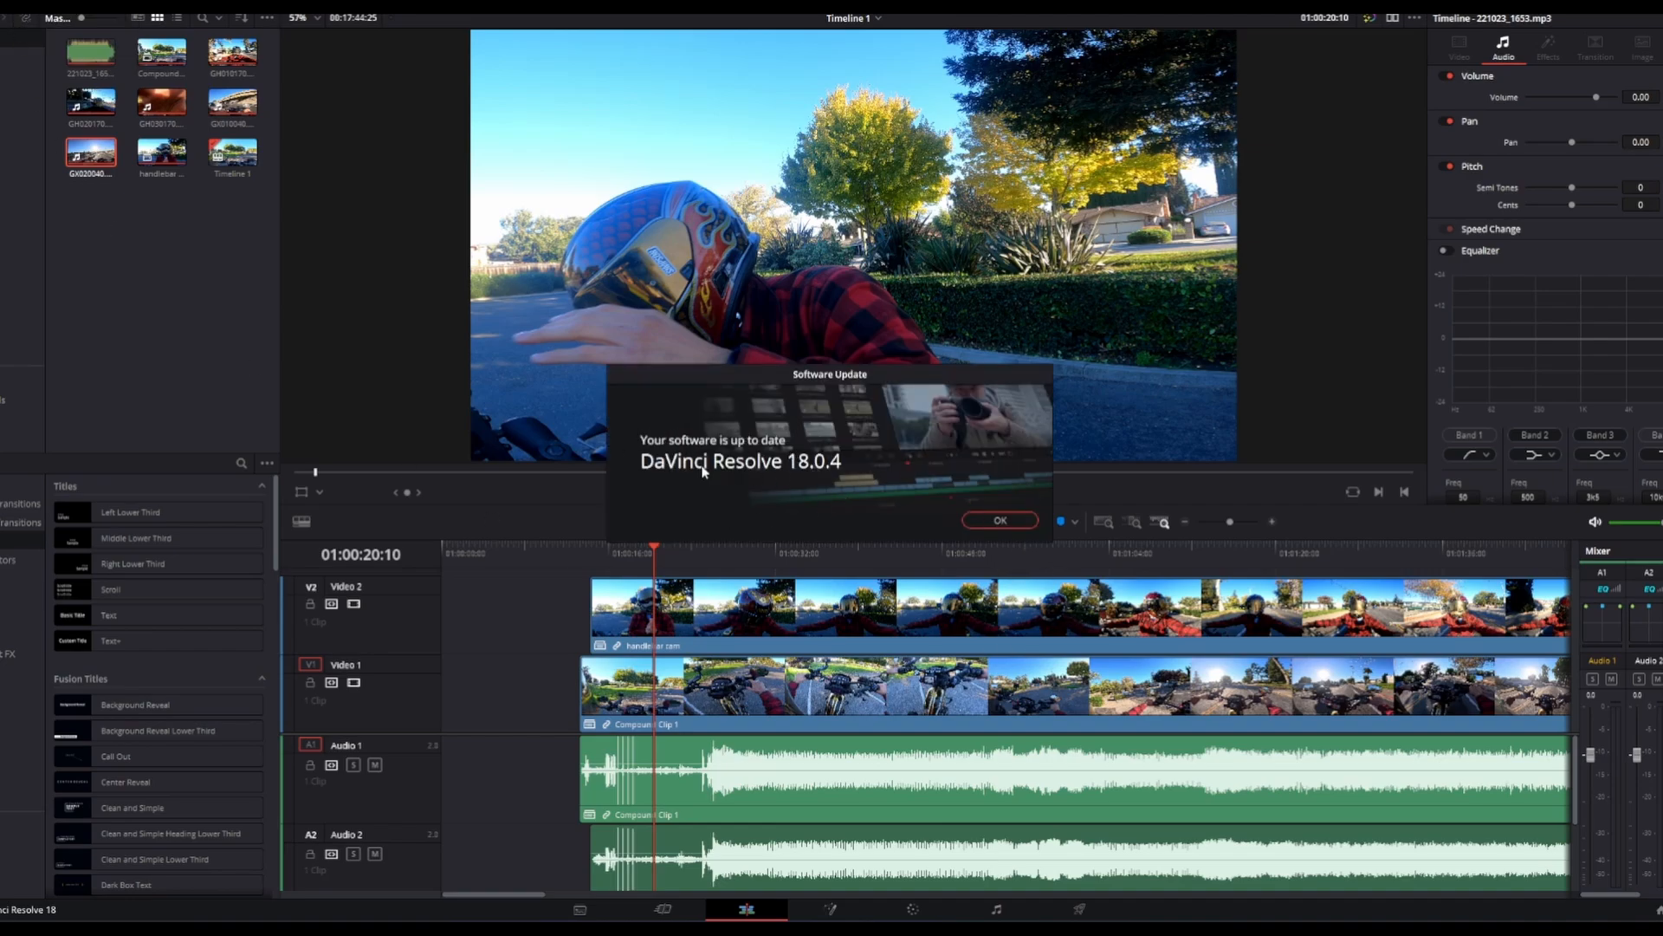
pyautogui.moveTo(827, 475)
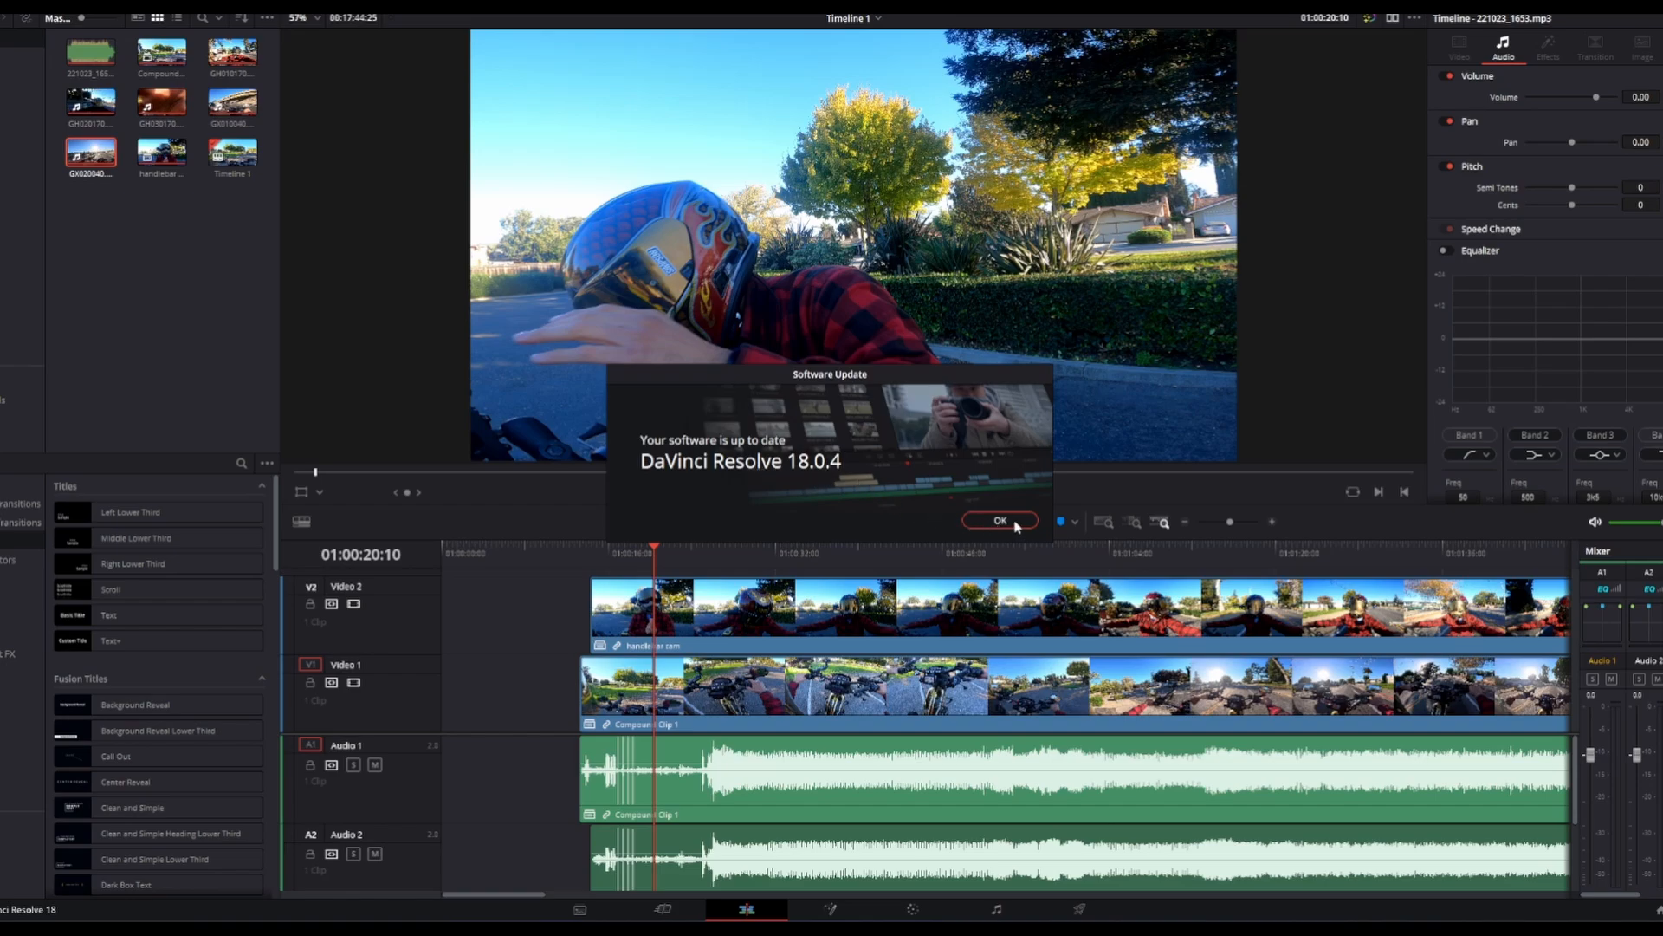
pyautogui.click(1002, 520)
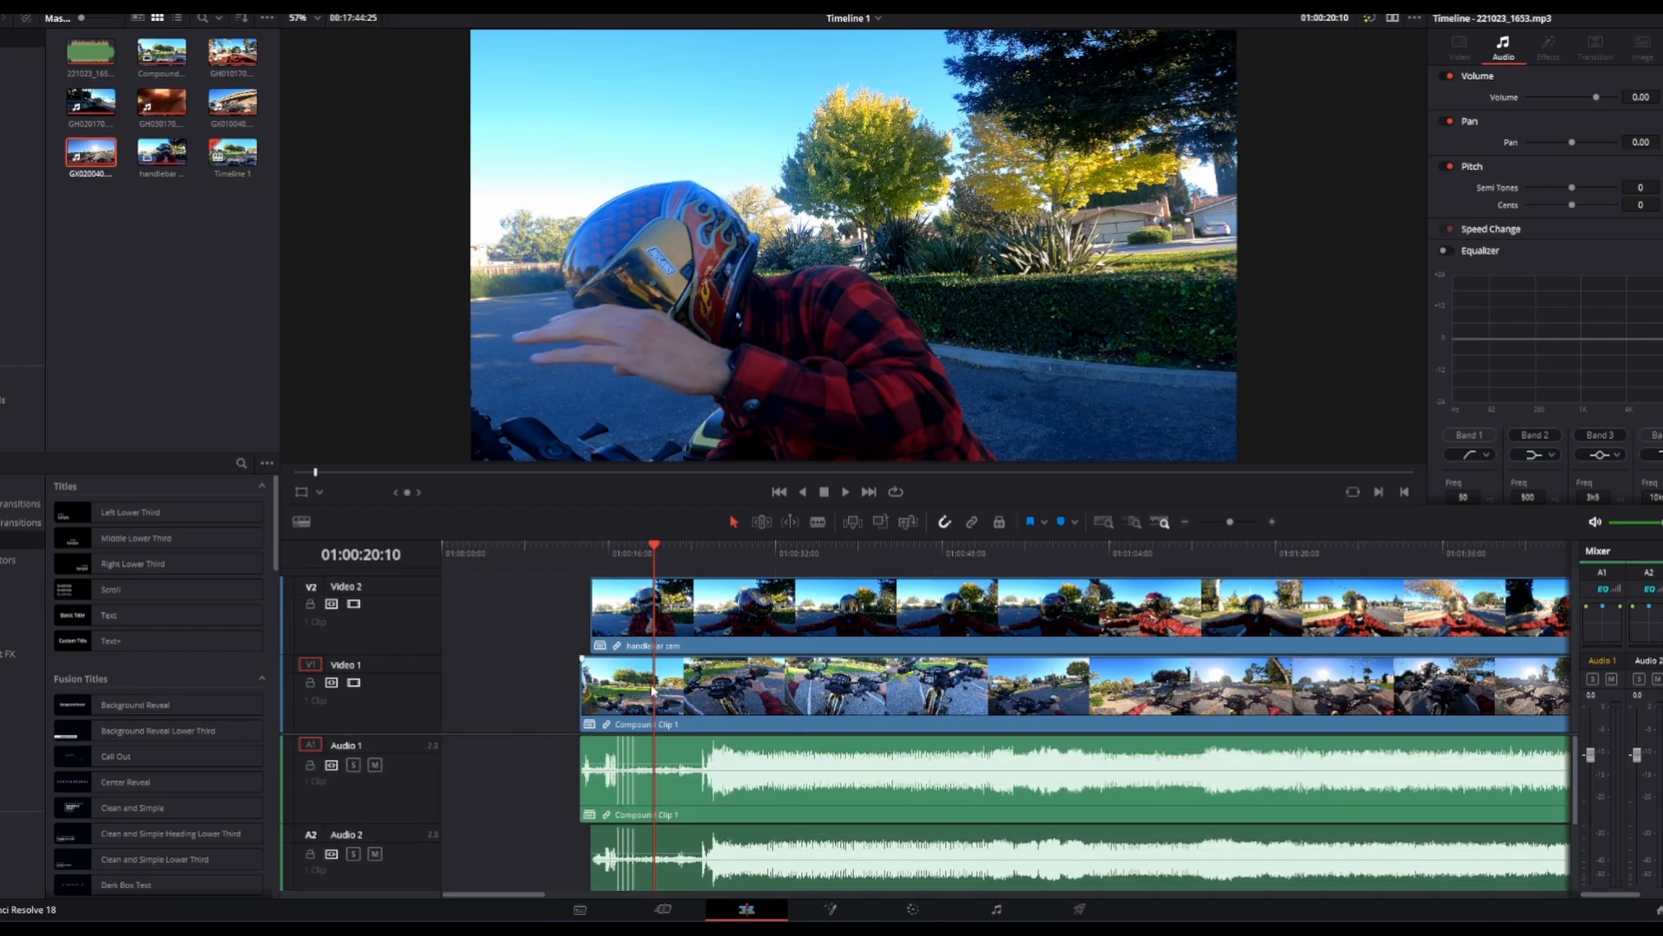
pyautogui.moveTo(804, 714)
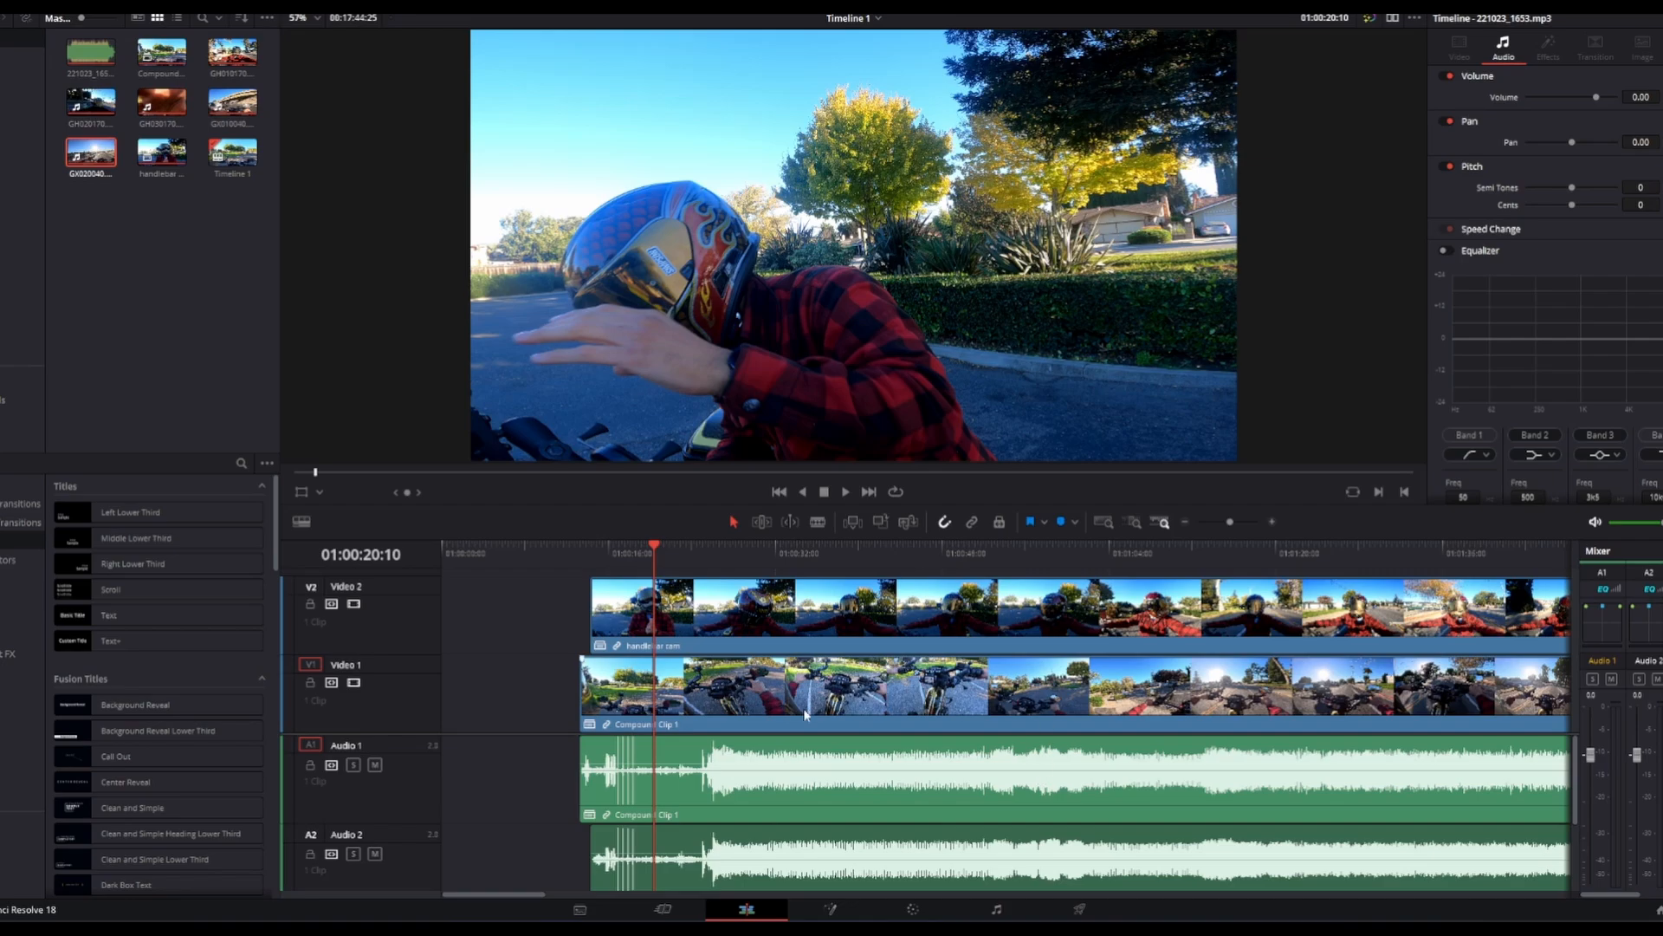
pyautogui.moveTo(984, 652)
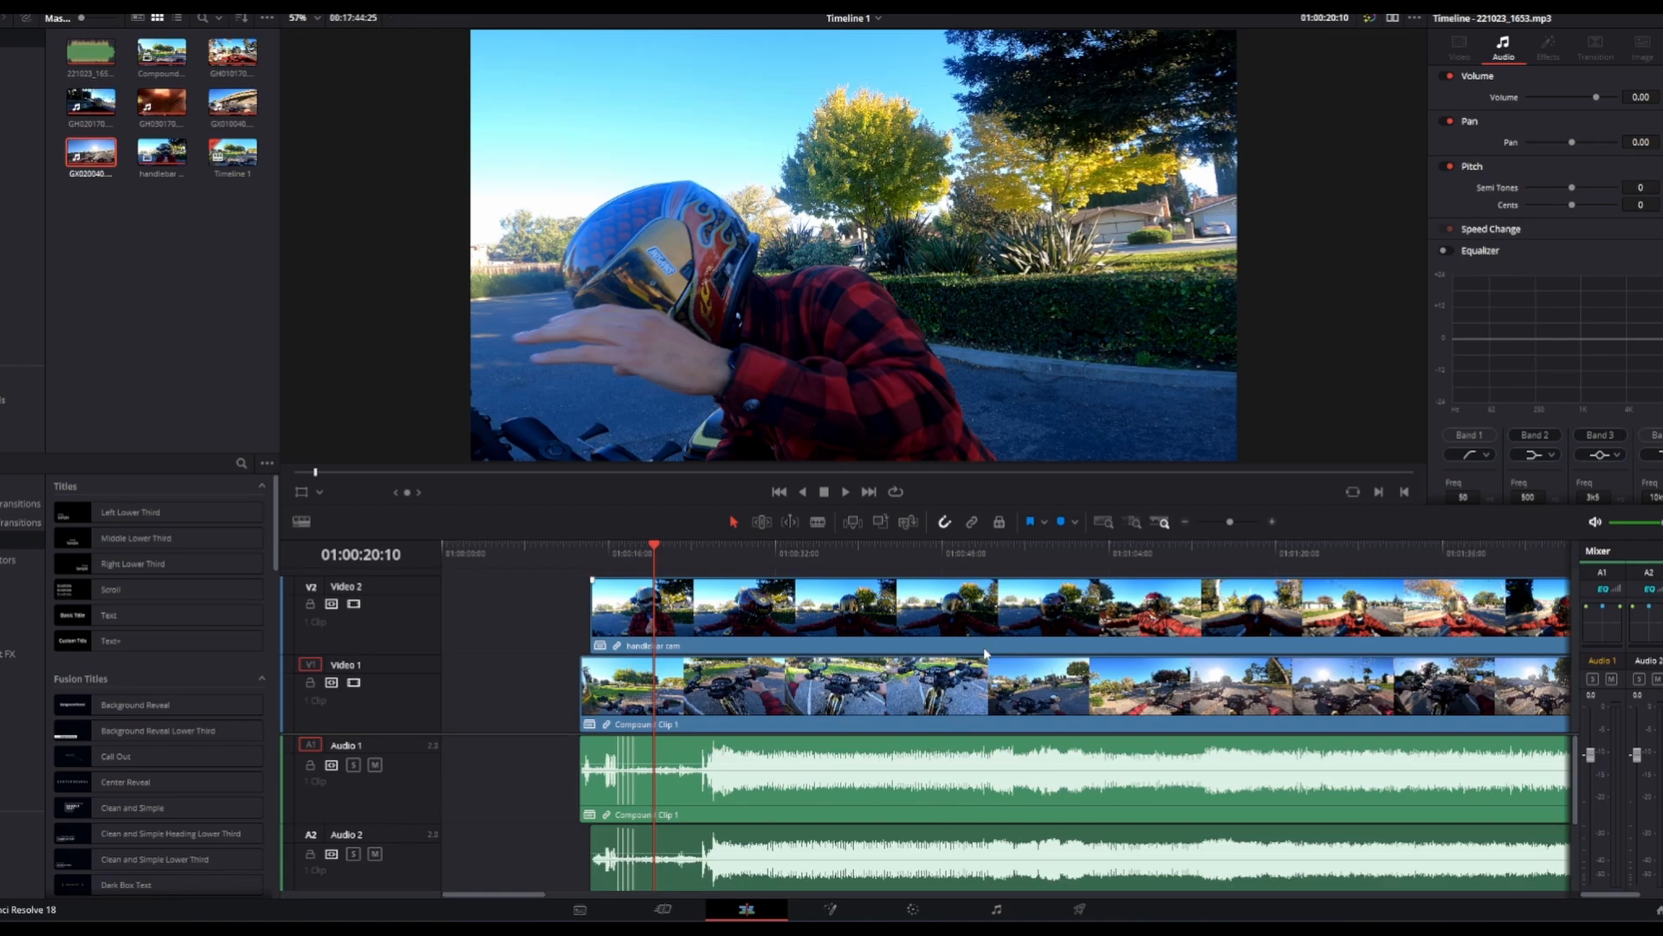
pyautogui.moveTo(1135, 726)
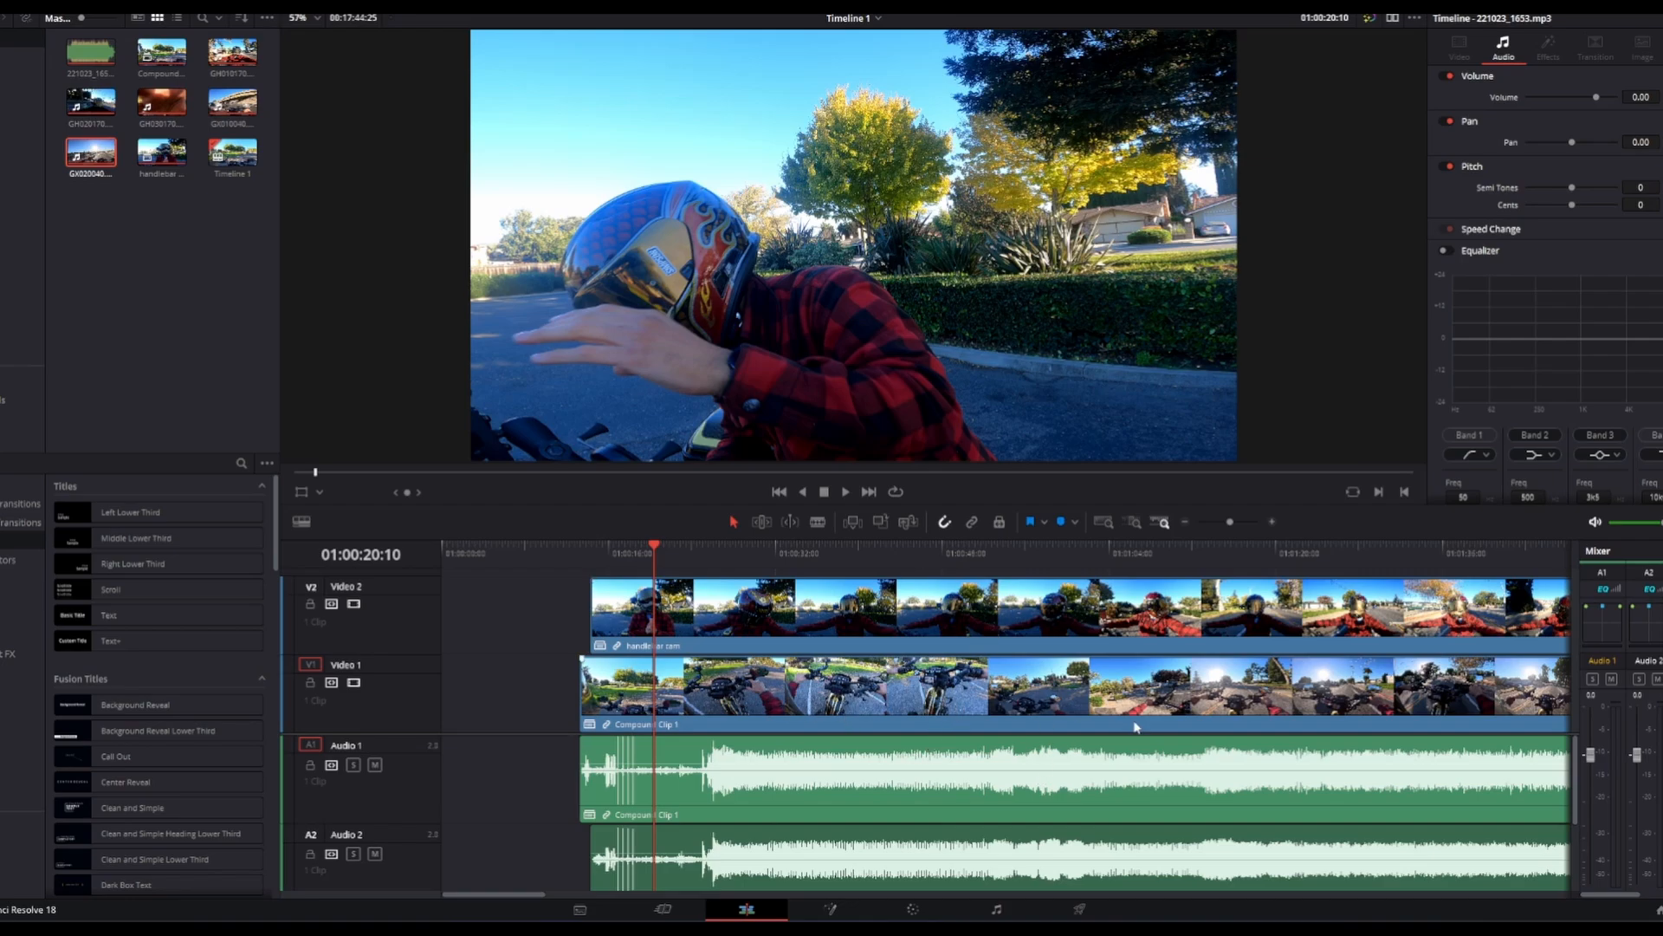